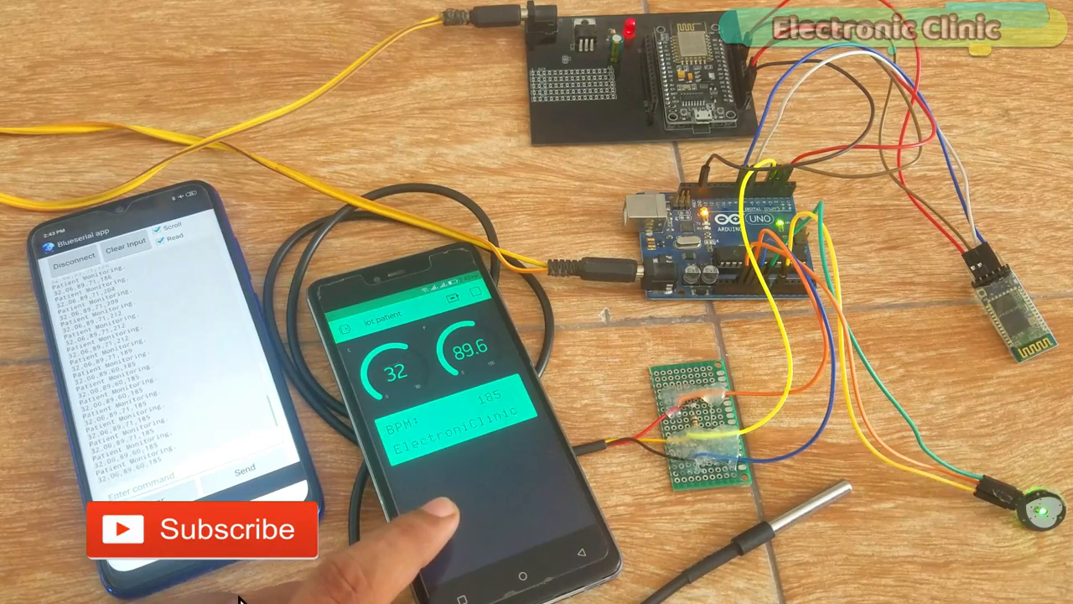
# Send the AT+NAME rename command in Serial Monitor, then begin the next AT+ command
pyautogui.click(201, 528)
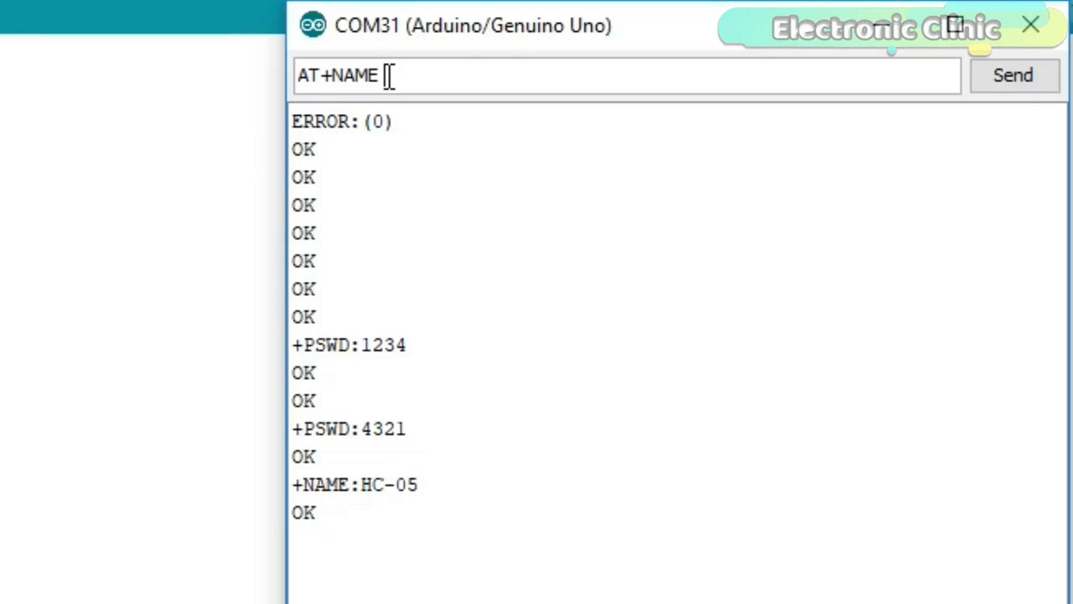
pyautogui.write('=EL')
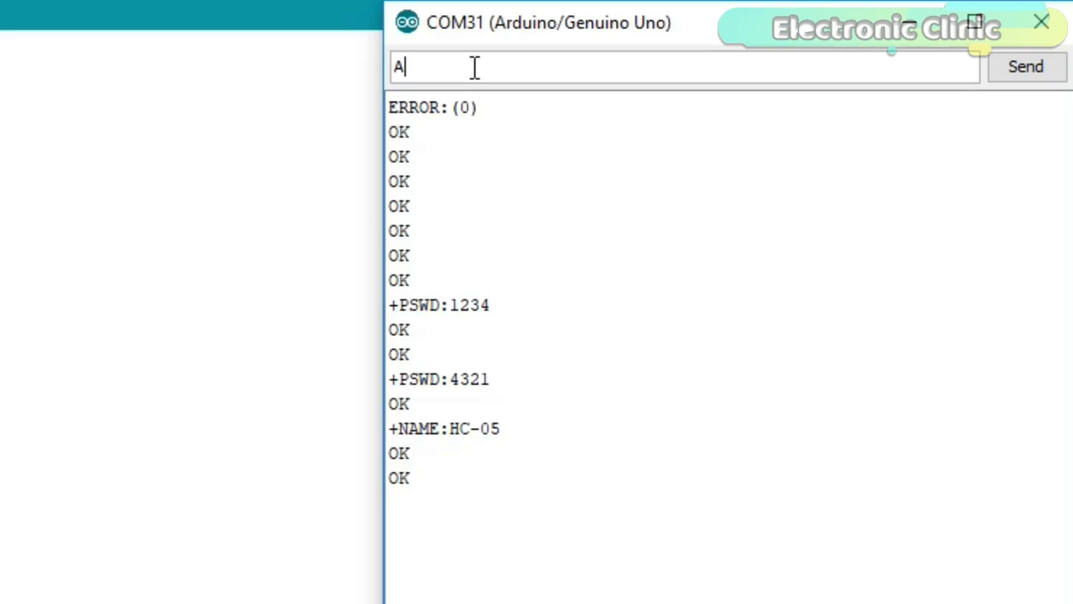
pyautogui.write('T+')
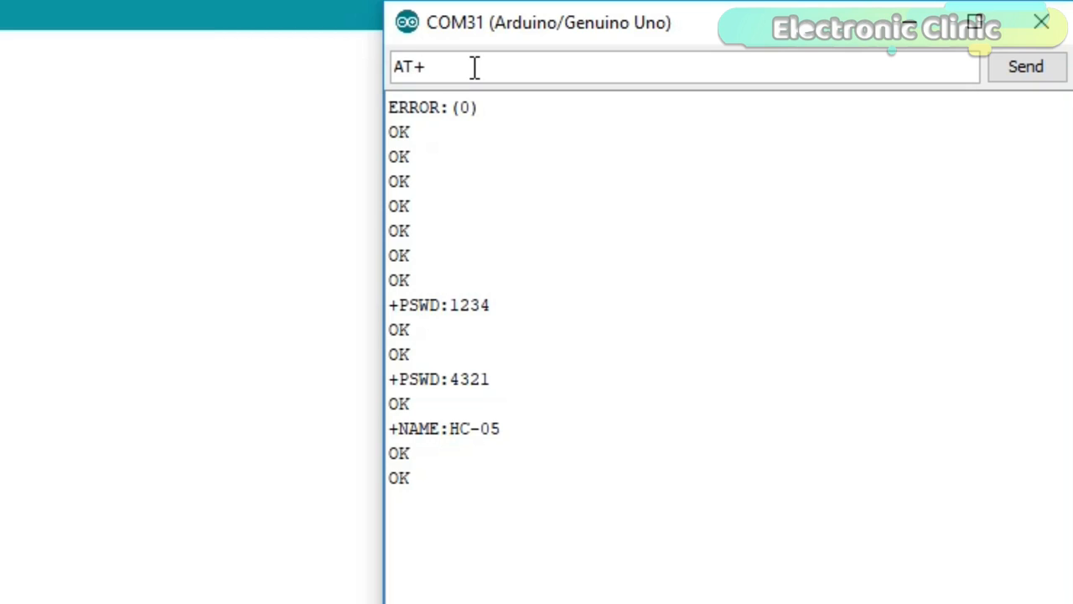
pyautogui.click(1026, 67)
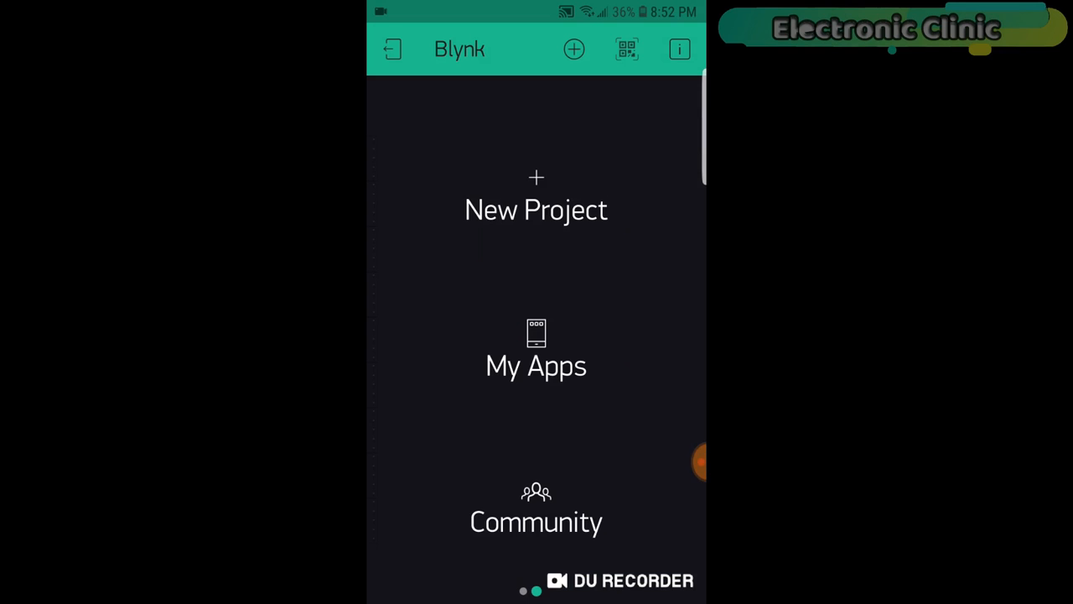
# Start a new Blynk project and name it 'iot patient'
pyautogui.click(537, 201)
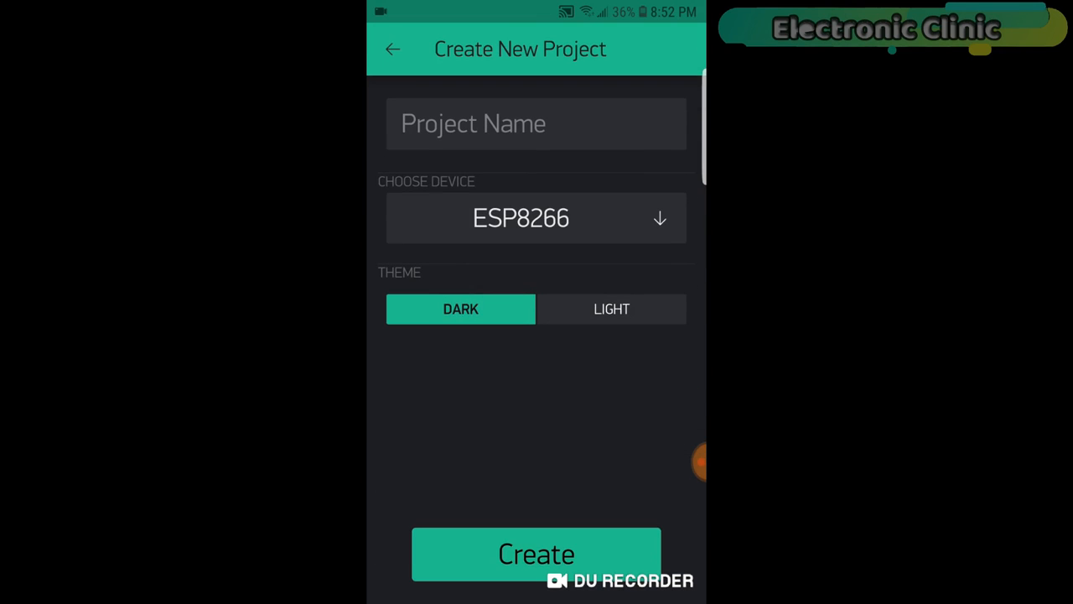
pyautogui.click(537, 124)
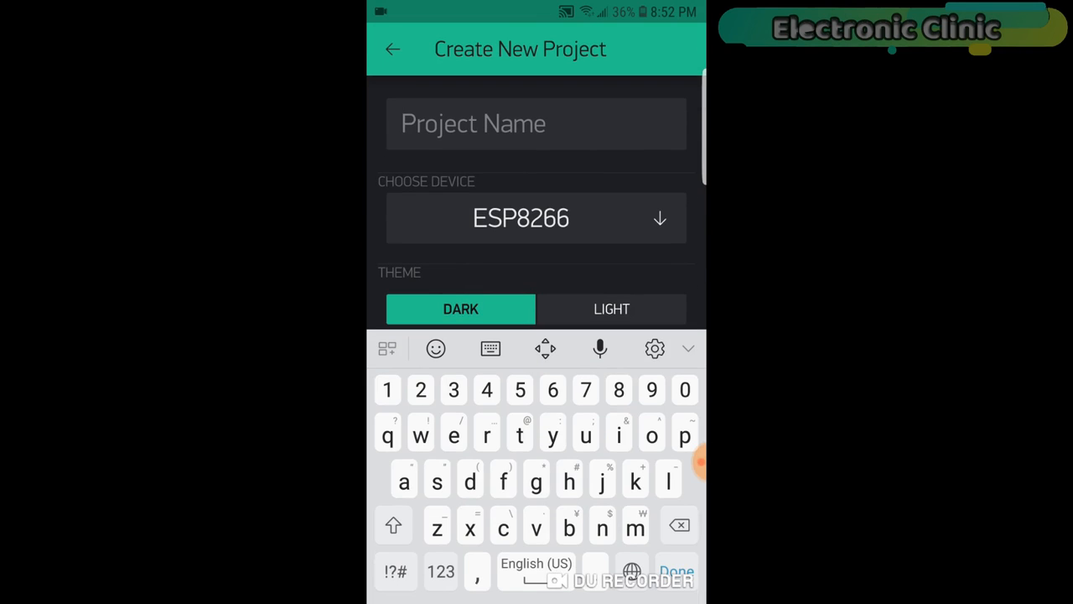
pyautogui.write('iot')
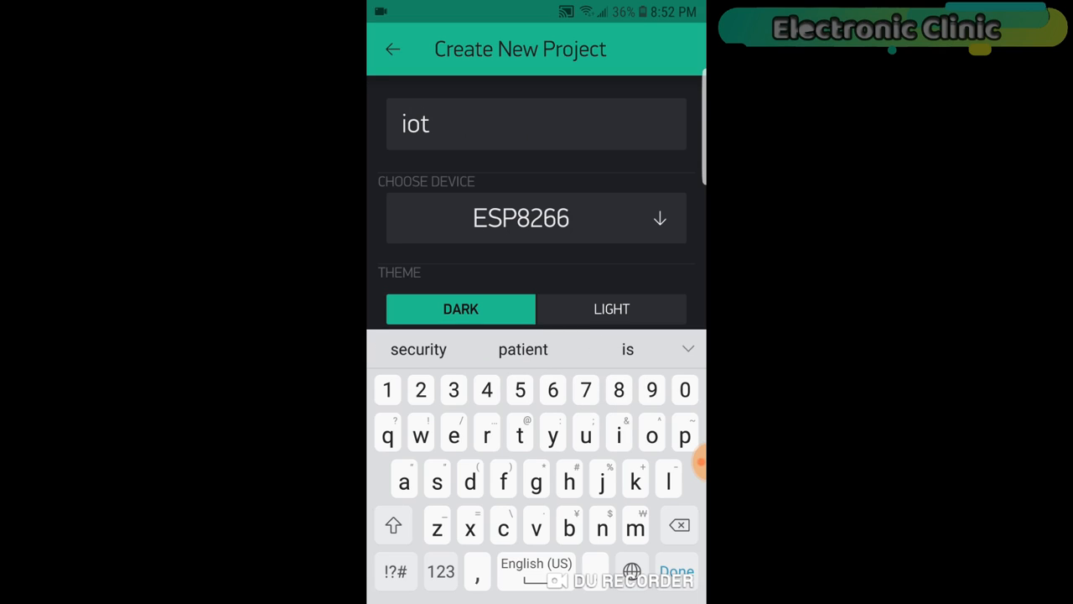
pyautogui.write('patient')
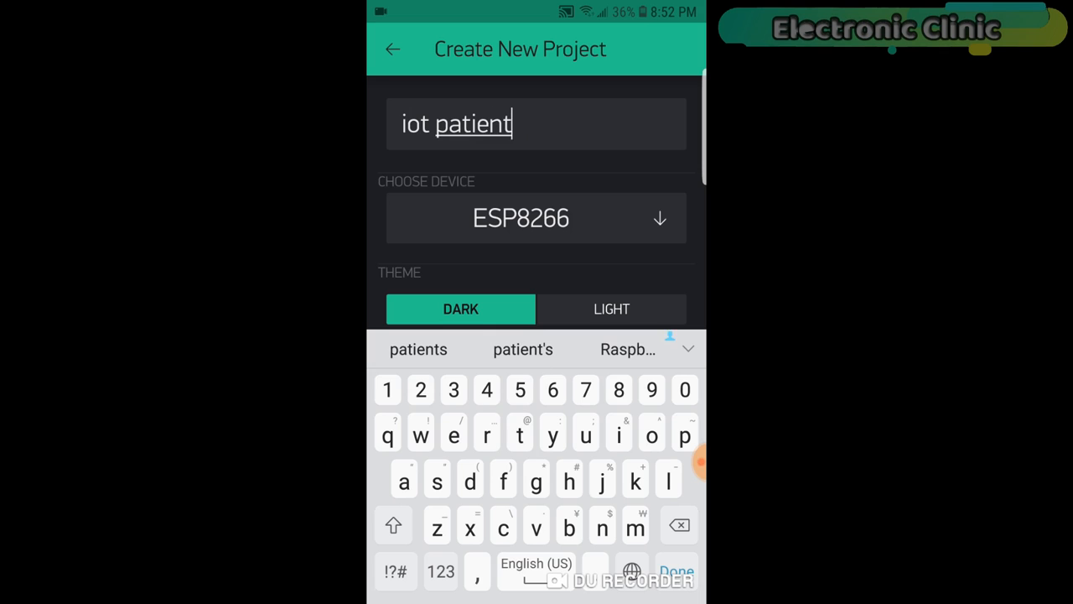
# Choose NodeMCU over Wi-Fi, create the project and dismiss the Auth Token notice
pyautogui.click(537, 218)
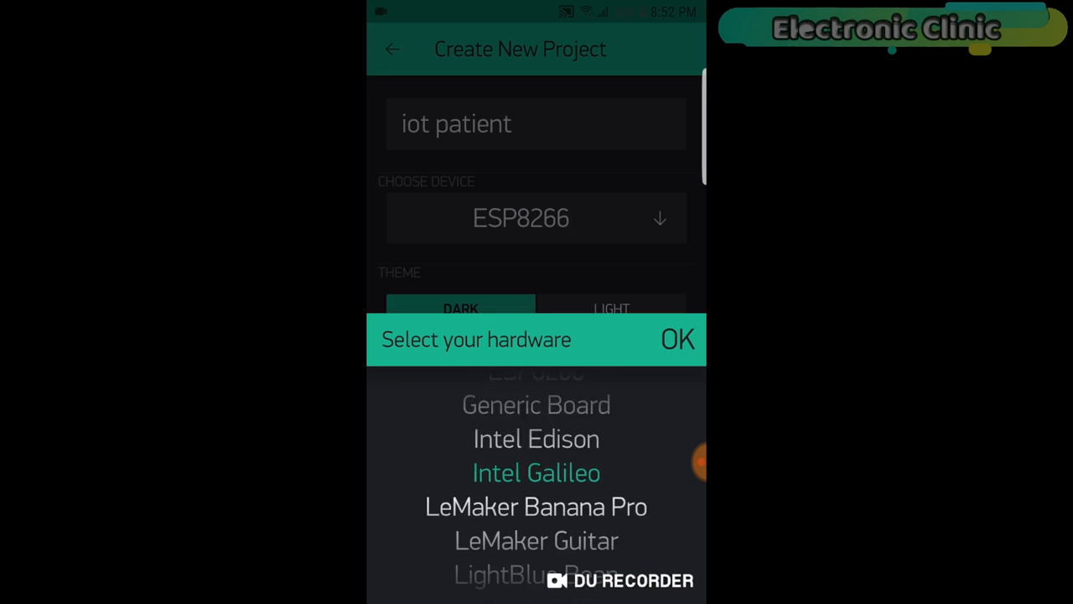
pyautogui.scroll(-3)
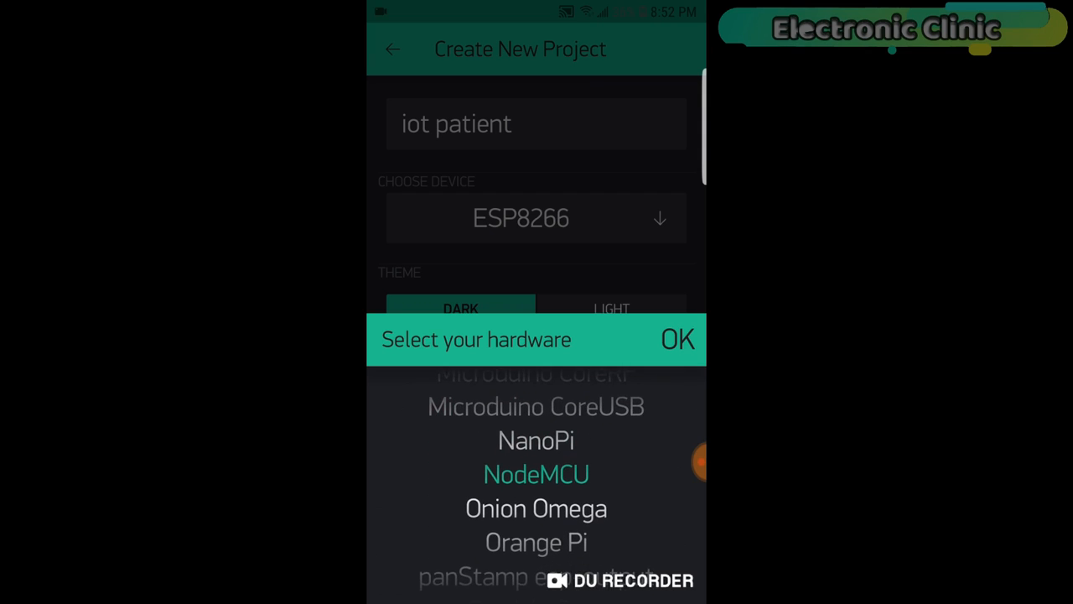
pyautogui.click(536, 473)
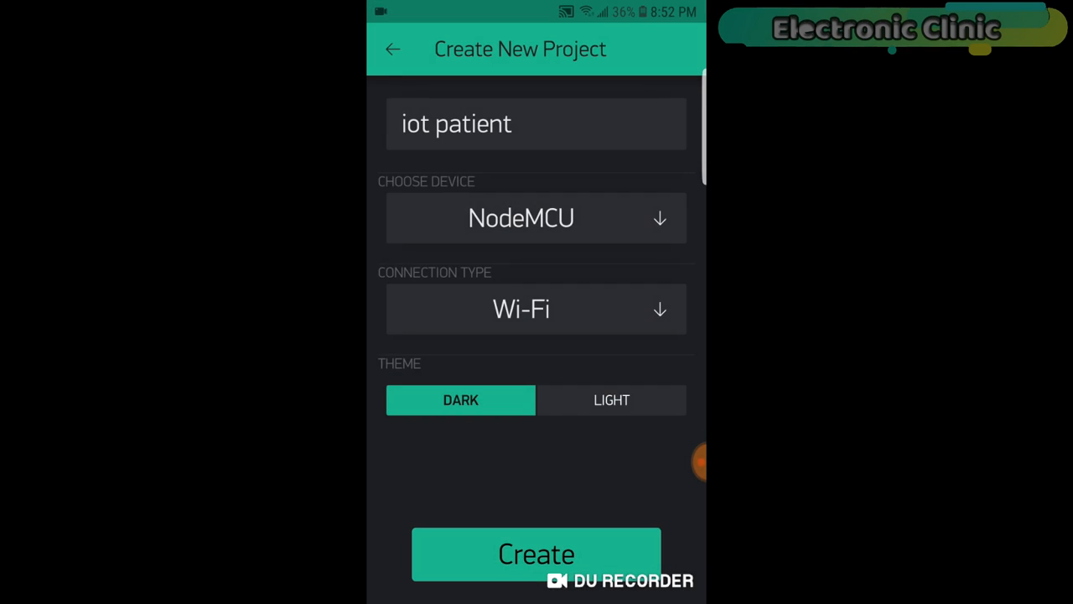
pyautogui.click(536, 553)
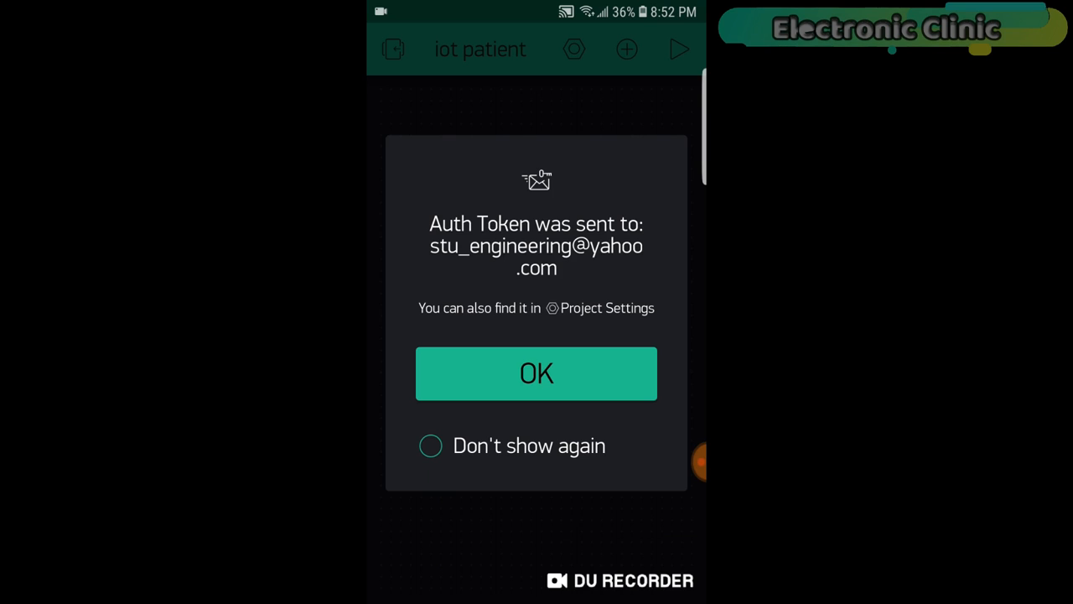
pyautogui.click(537, 372)
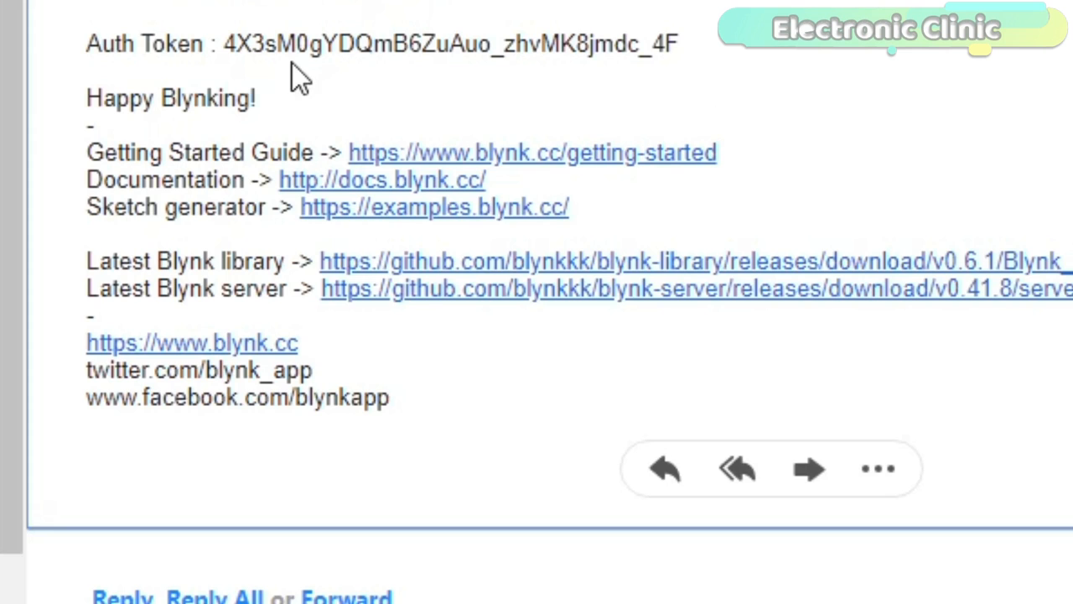
# Select the whole auth token string in the Blynk welcome email
pyautogui.moveTo(225, 43); pyautogui.dragTo(557, 43)
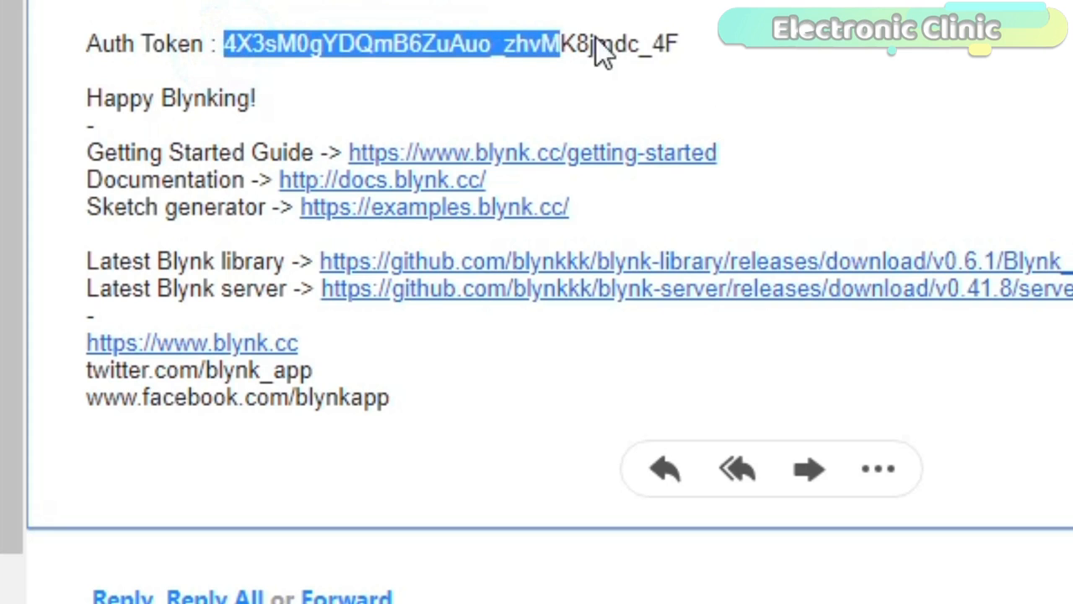
pyautogui.moveTo(560, 43); pyautogui.dragTo(684, 44)
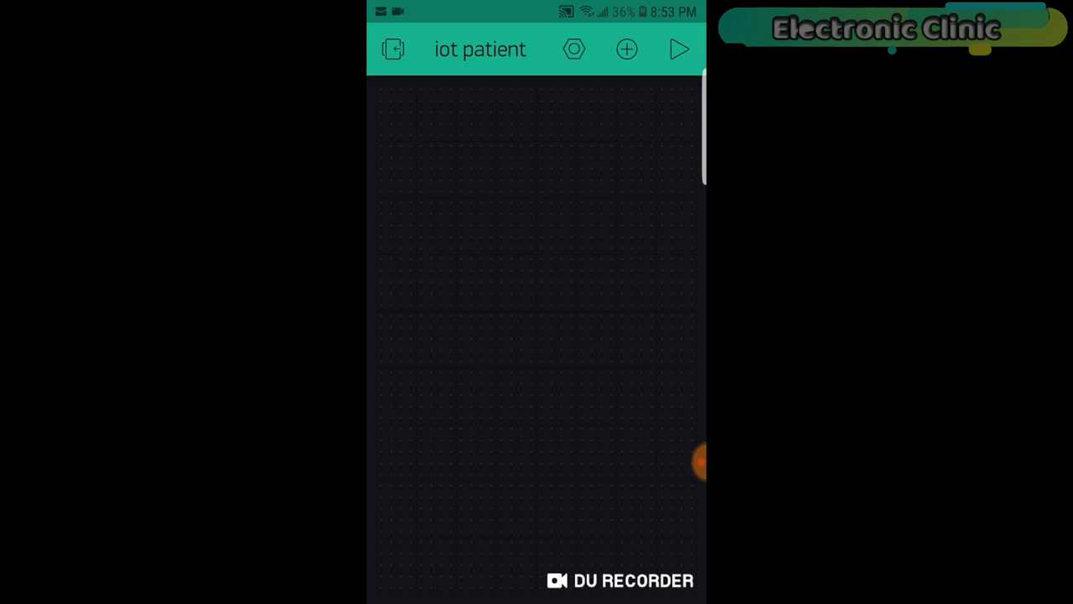
# Add a Gauge widget from the widget box to the iot patient canvas
pyautogui.click(627, 49)
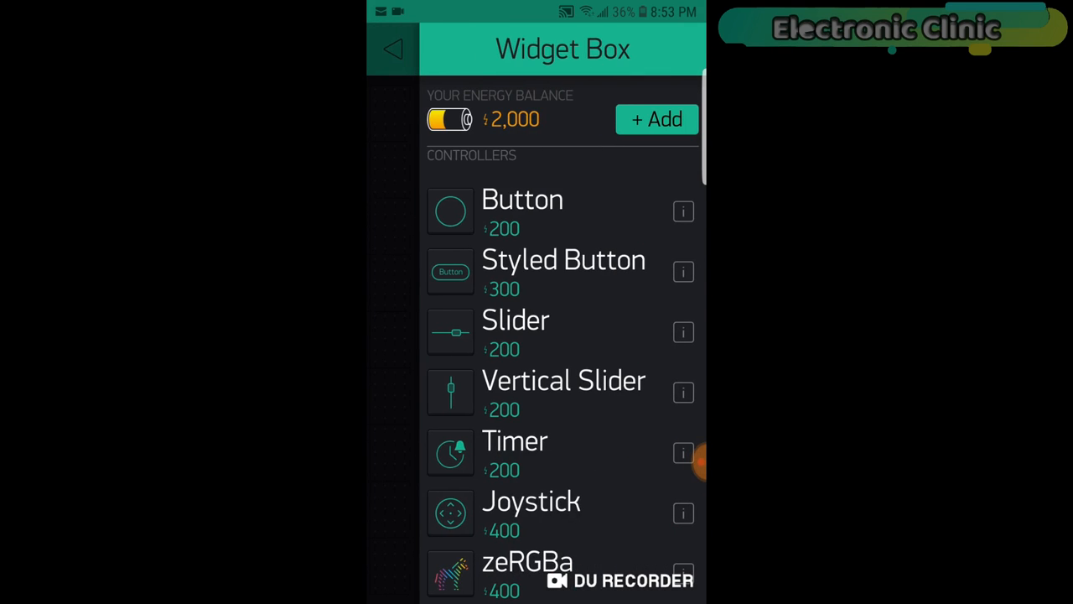
pyautogui.scroll(-3)
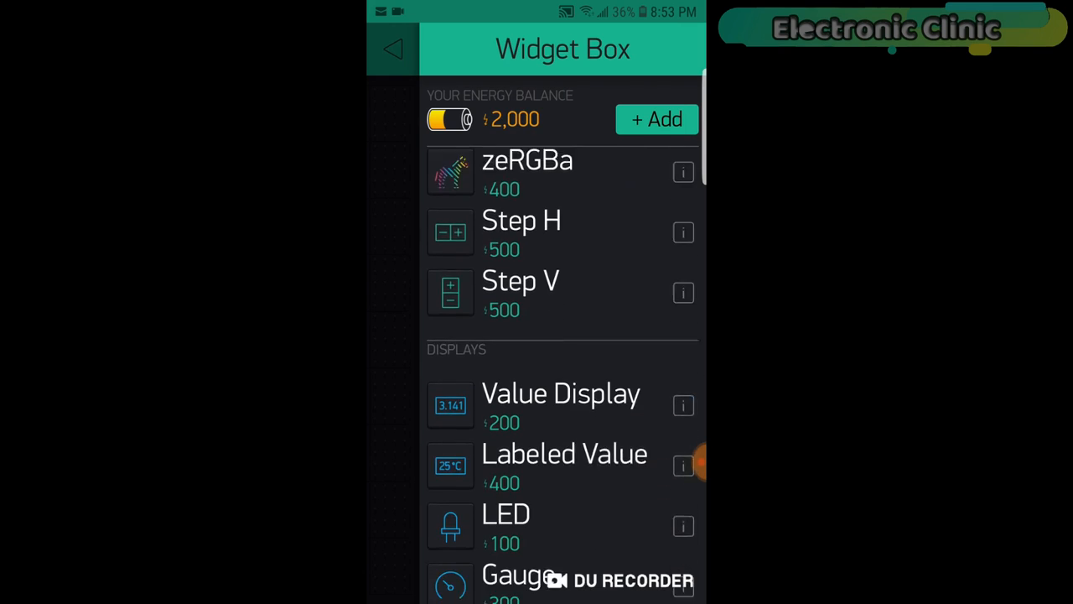
pyautogui.scroll(-3)
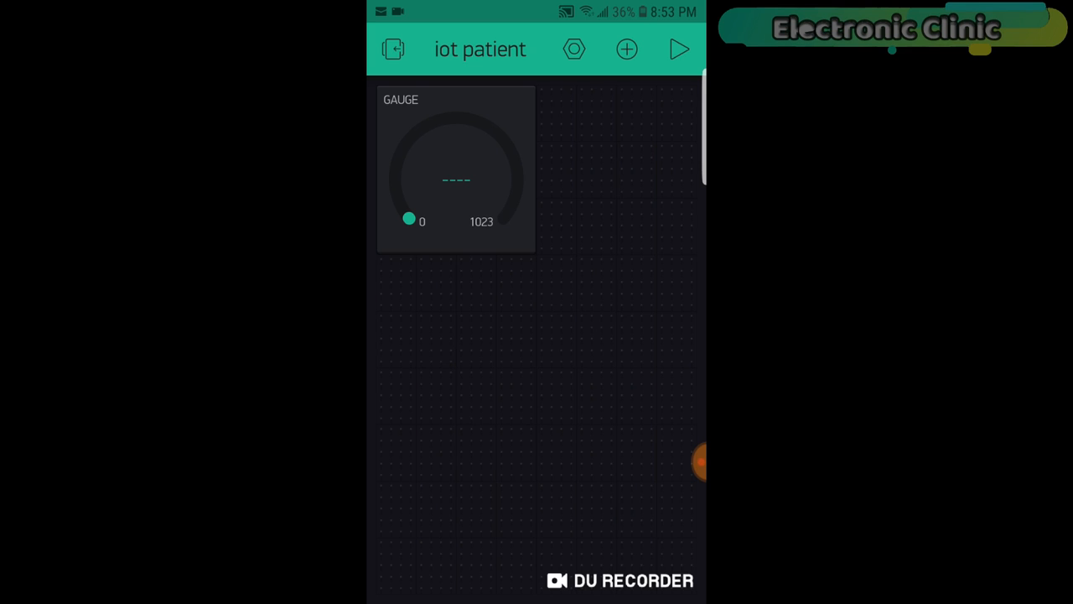
pyautogui.click(456, 168)
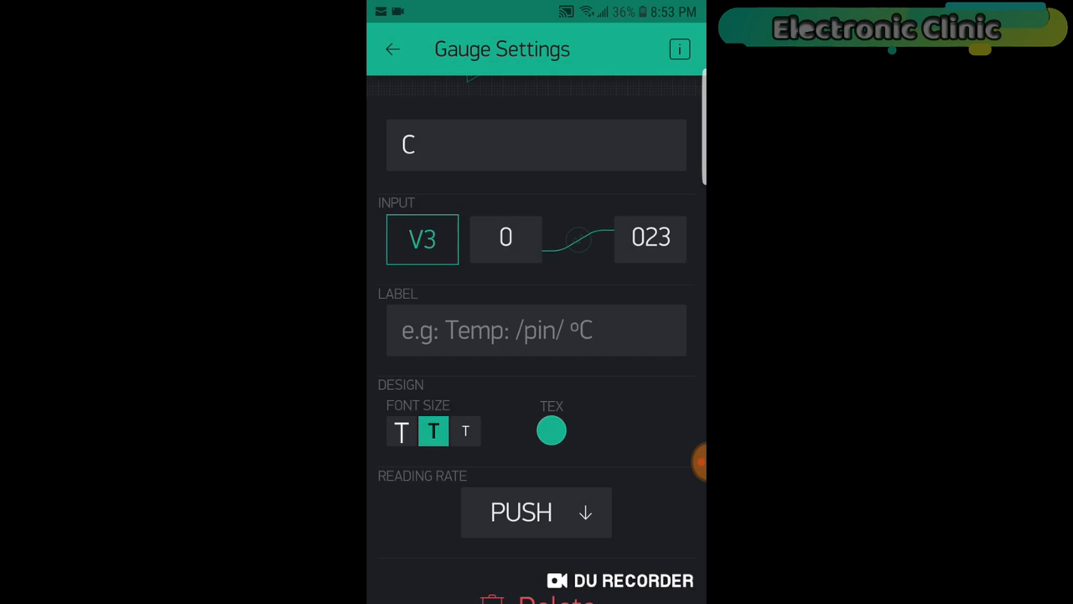
# Configure the gauge as C on V3 with maximum 50 and return to the dashboard
pyautogui.click(650, 238)
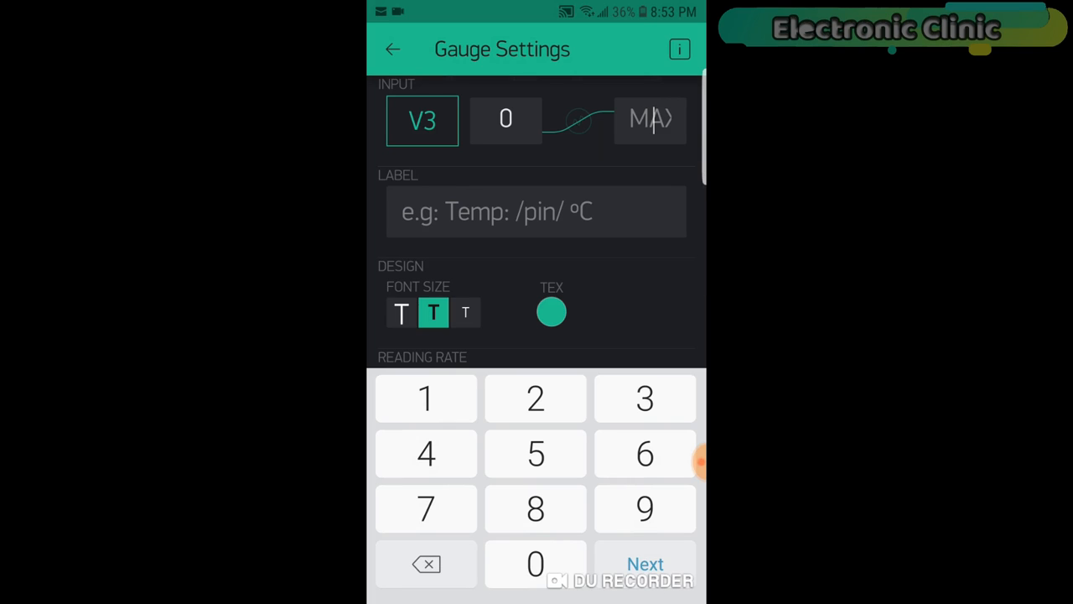
pyautogui.write('50')
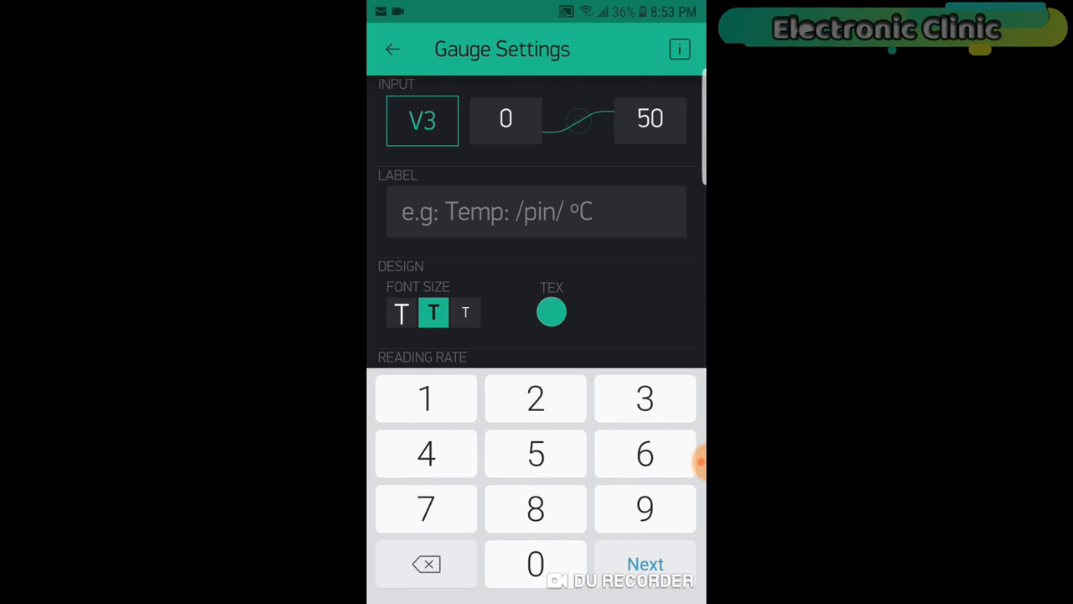
pyautogui.click(400, 312)
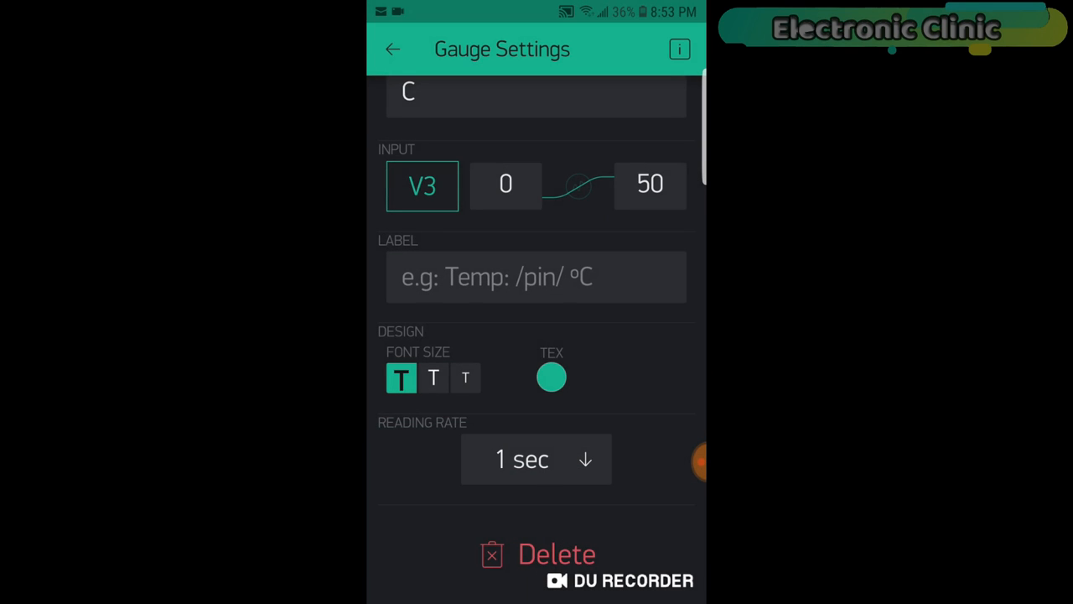
pyautogui.click(393, 49)
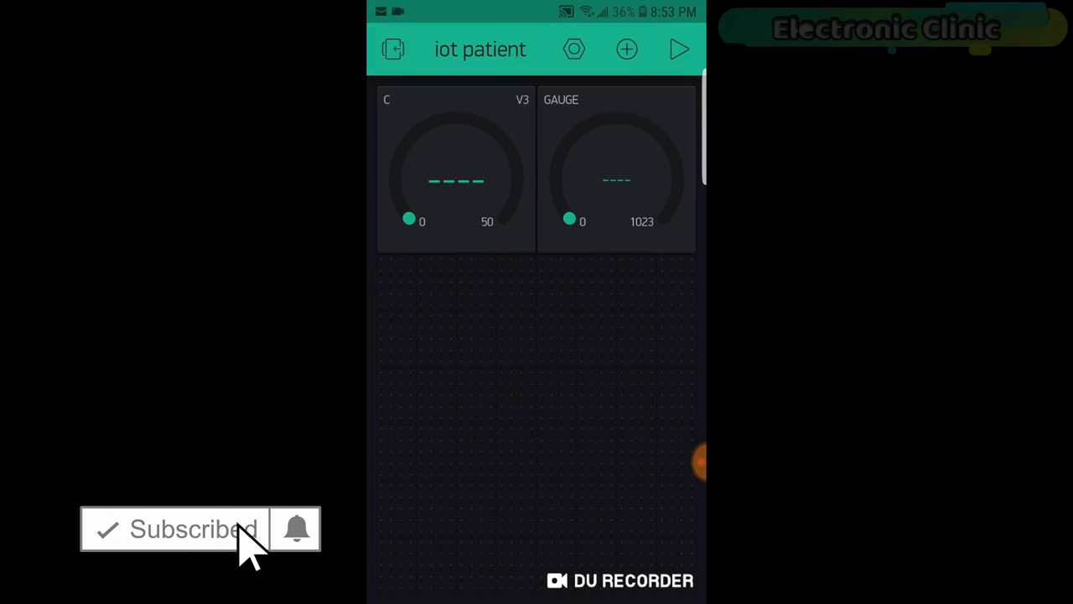
# Name the second gauge F and assign its input to virtual pin V4
pyautogui.click(617, 168)
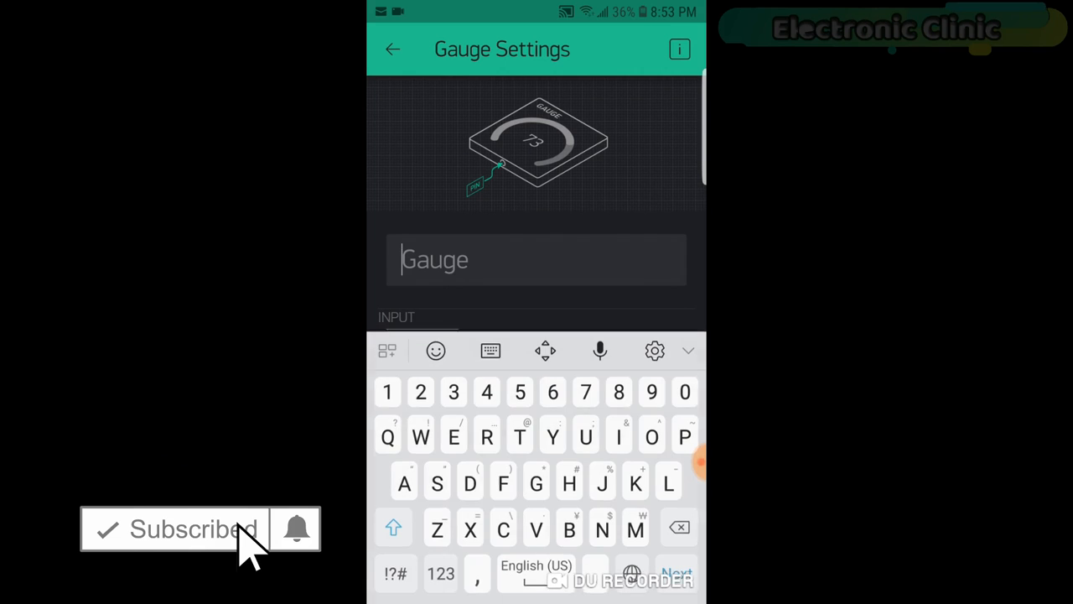
pyautogui.write('F')
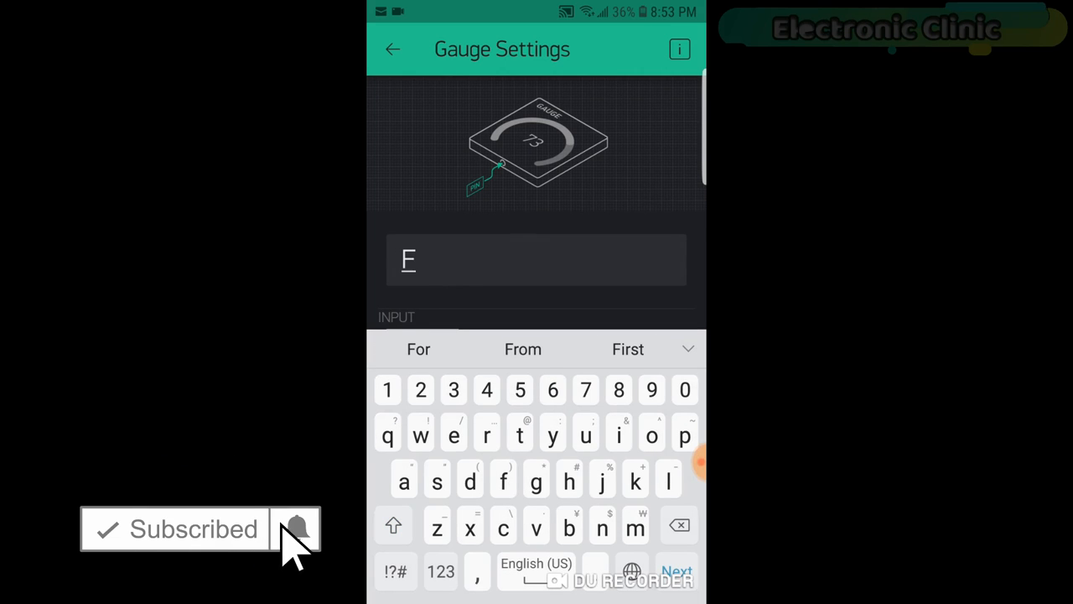
pyautogui.click(422, 194)
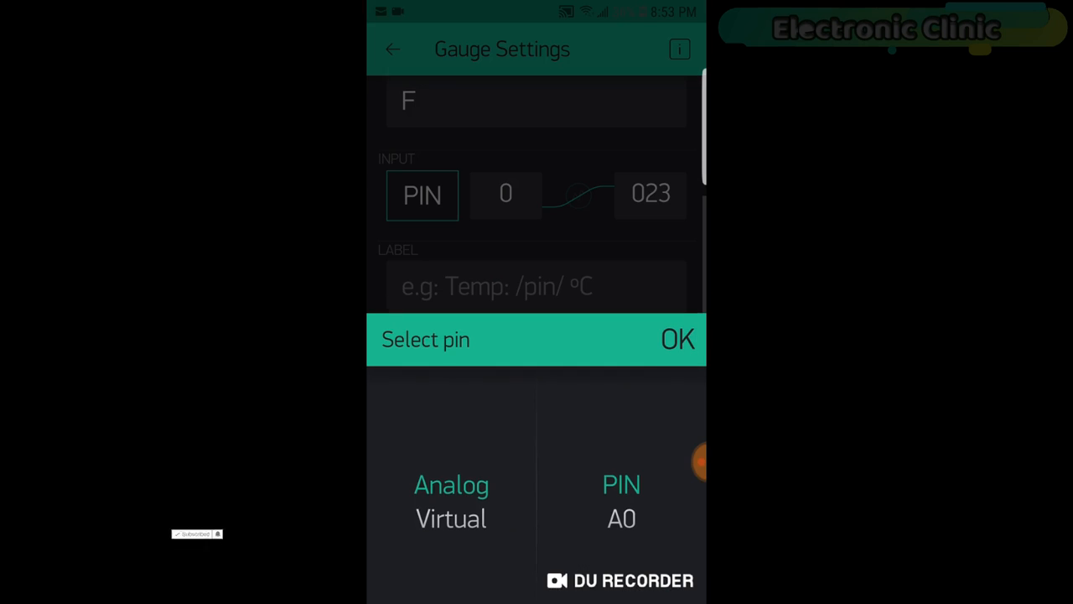
pyautogui.click(451, 518)
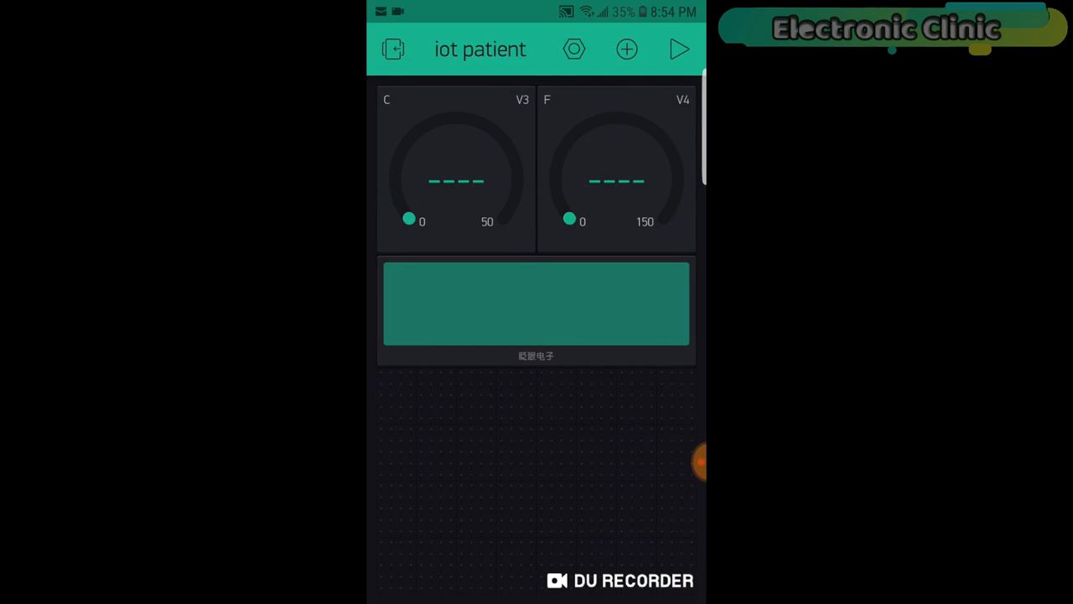
# Set the LCD widget to Advanced mode on virtual pin V5 and return to the dashboard
pyautogui.click(537, 302)
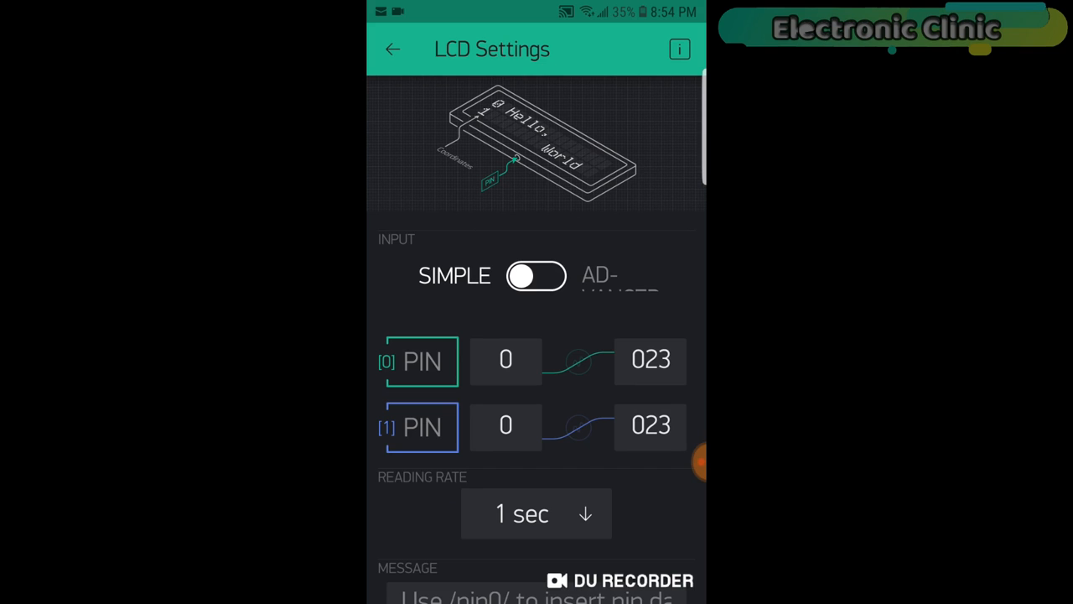
pyautogui.click(537, 275)
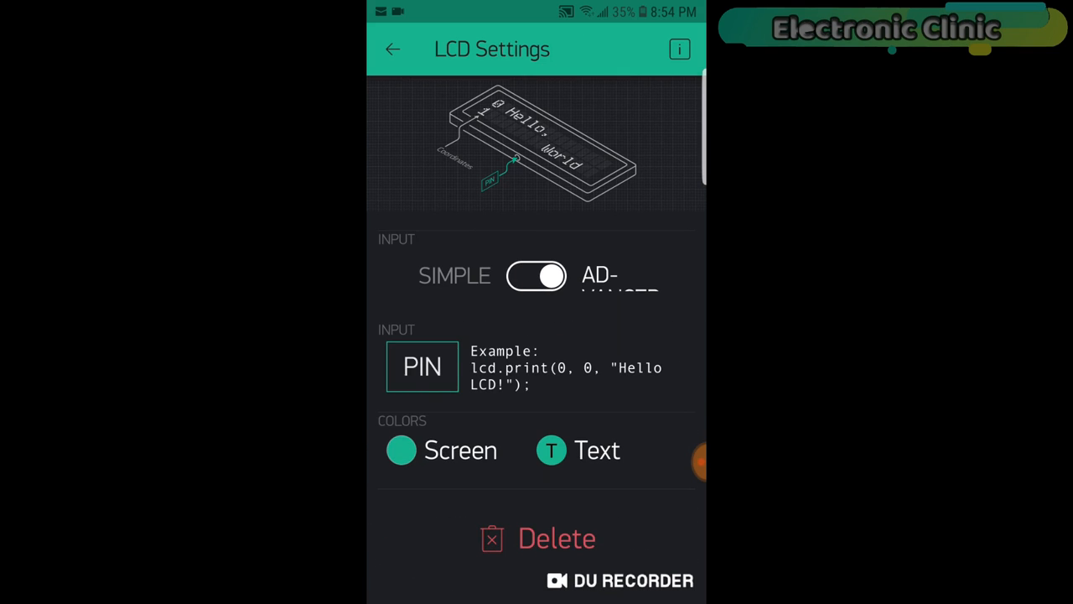
pyautogui.click(422, 365)
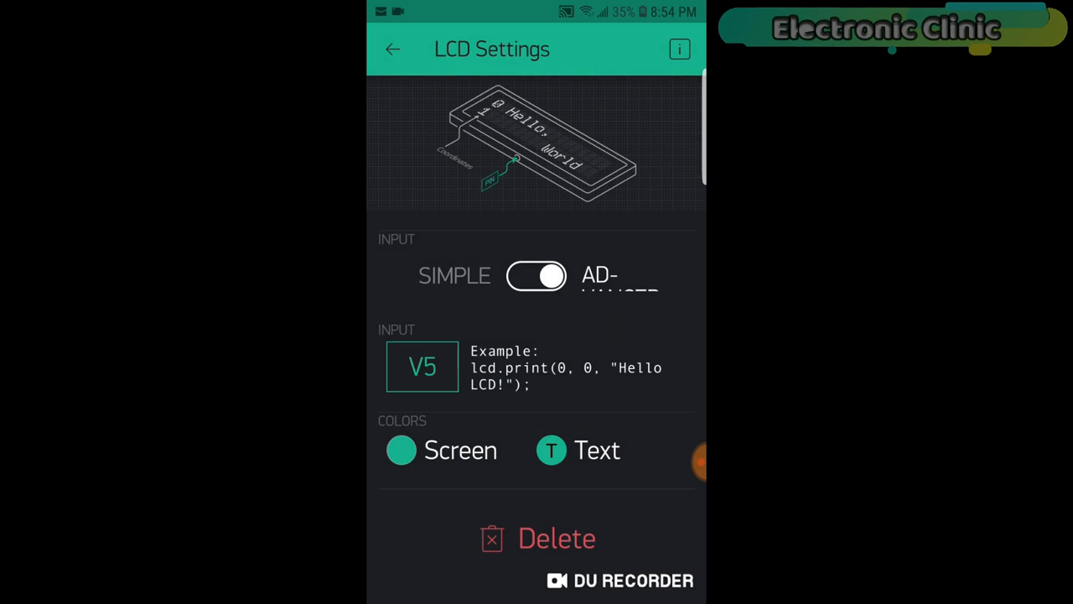
pyautogui.click(392, 49)
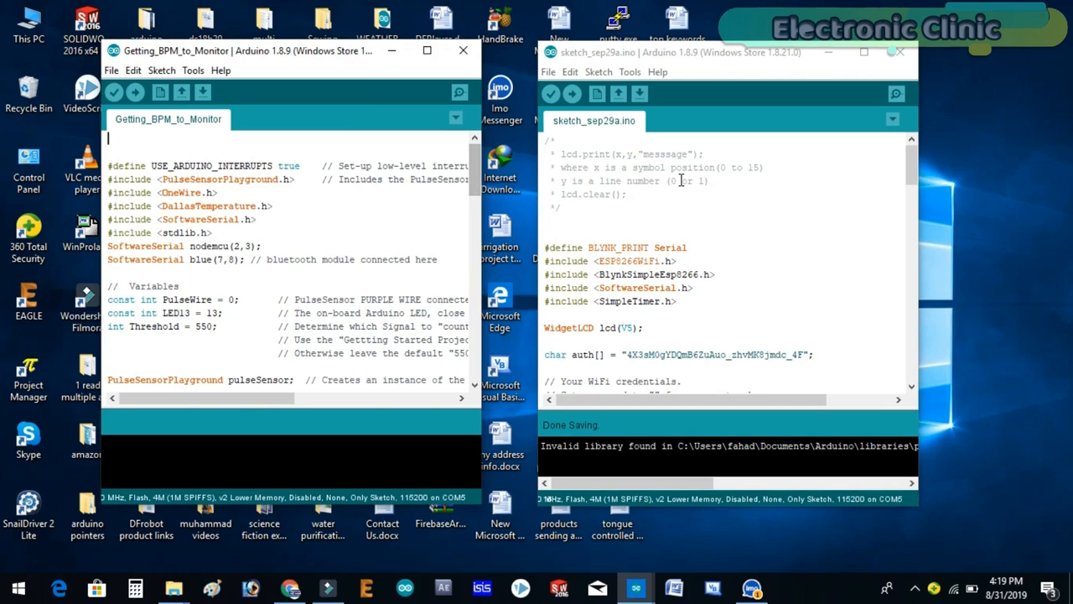
# Scroll the NodeMCU sketch, then maximize the Getting_BPM_to_Monitor window
pyautogui.scroll(-3)
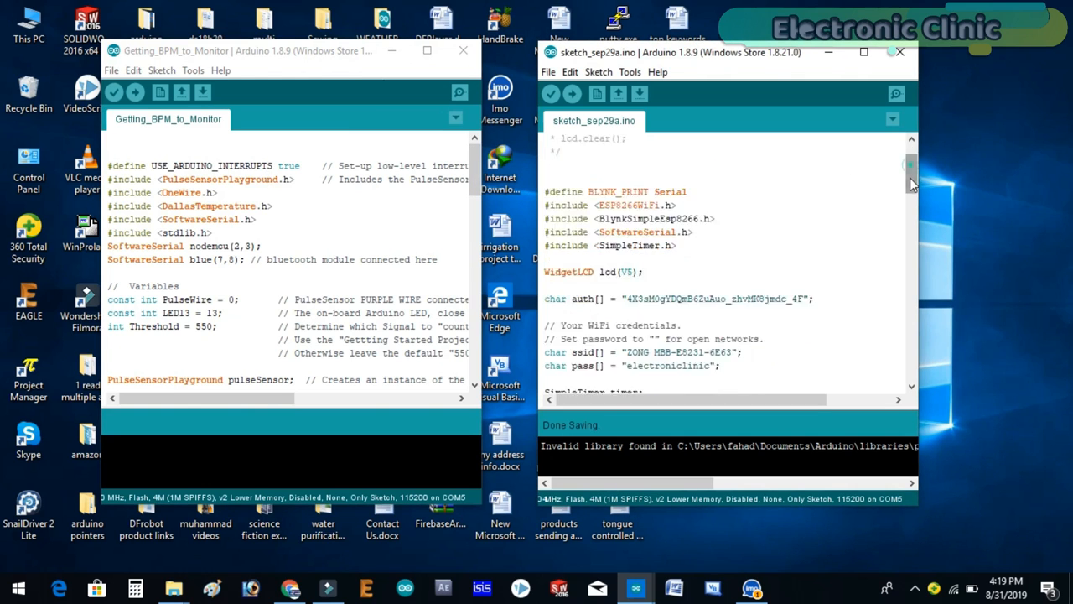
pyautogui.scroll(-3)
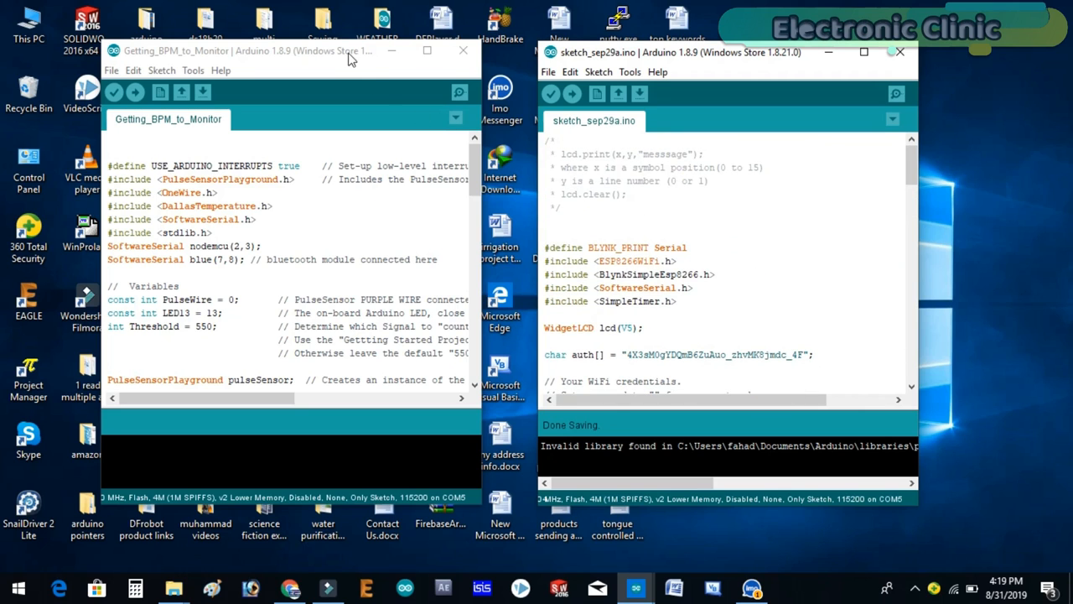
pyautogui.click(426, 50)
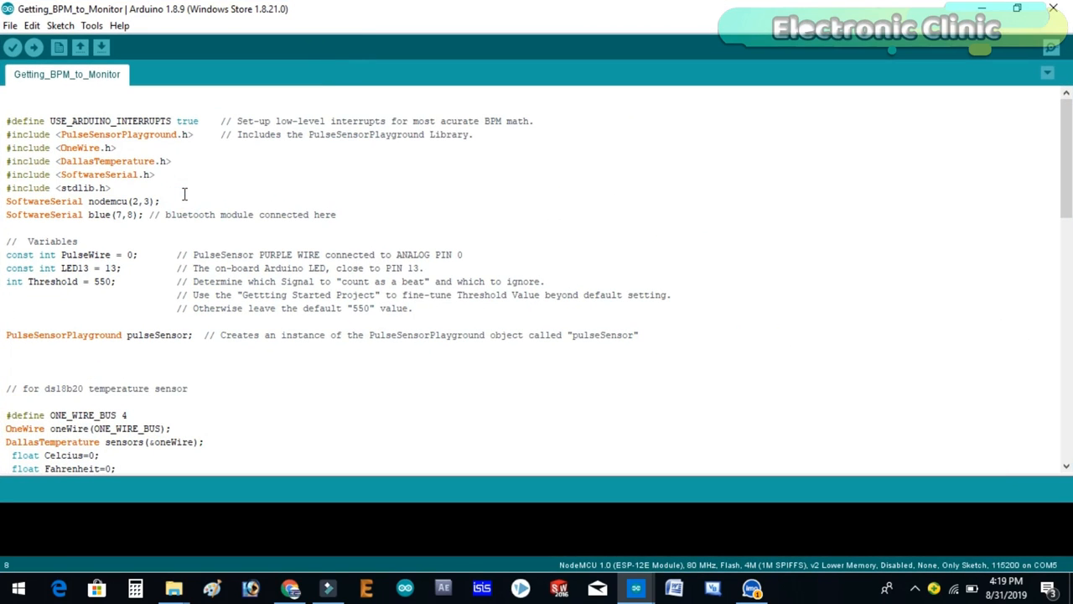
pyautogui.click(117, 192)
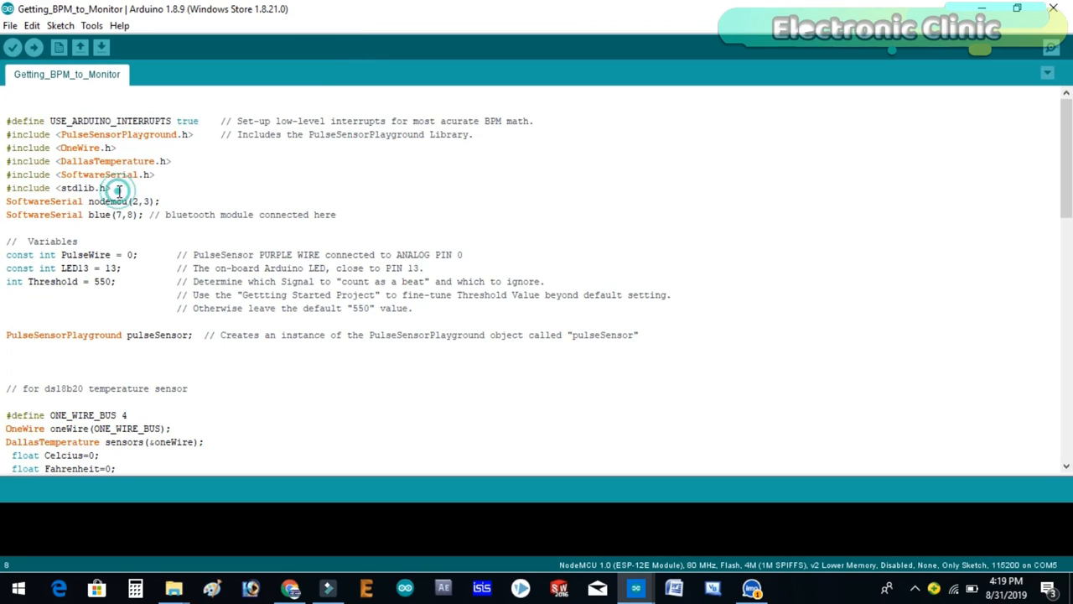
pyautogui.moveTo(7, 147); pyautogui.dragTo(111, 187)
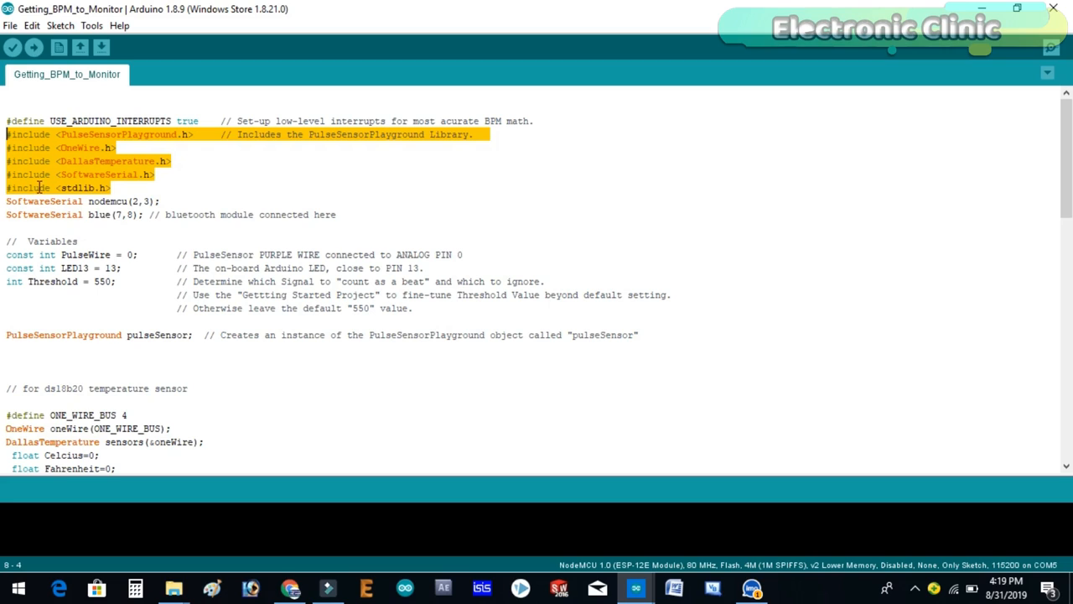
pyautogui.click(117, 148)
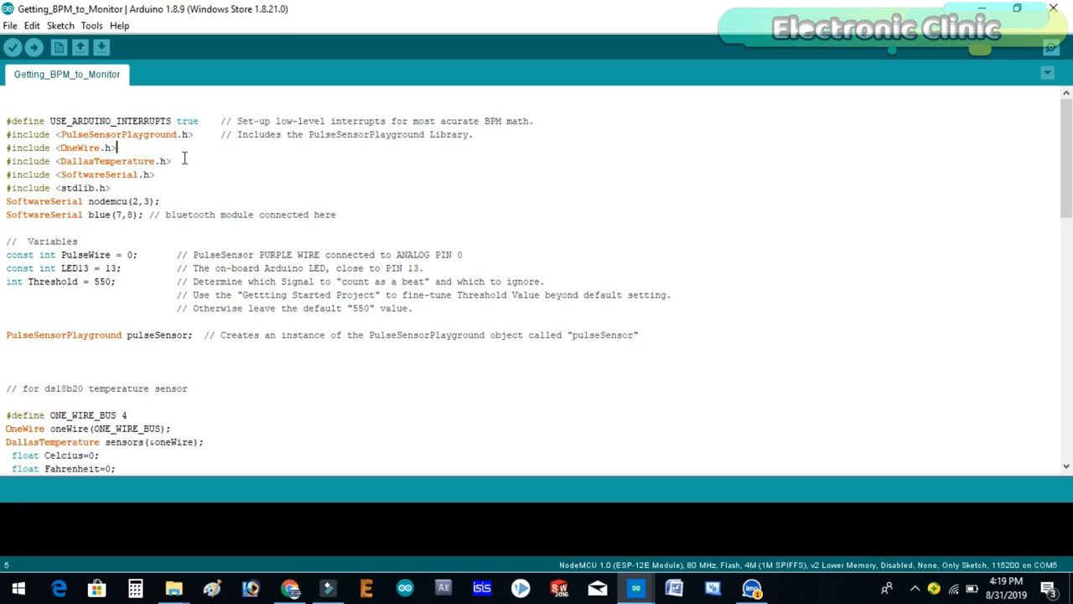
pyautogui.moveTo(278, 164)
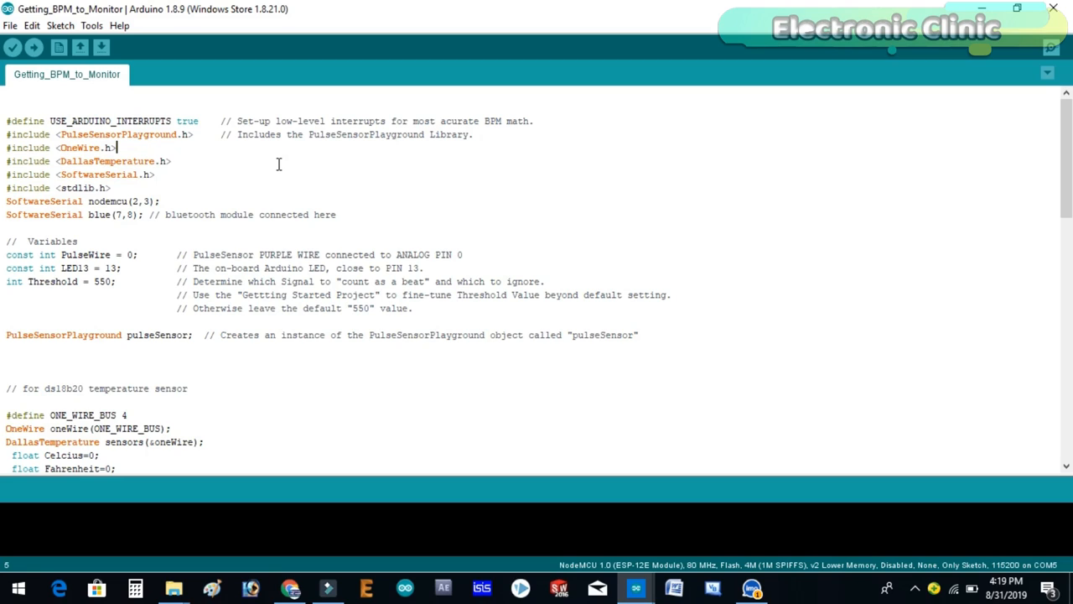
pyautogui.moveTo(396, 166)
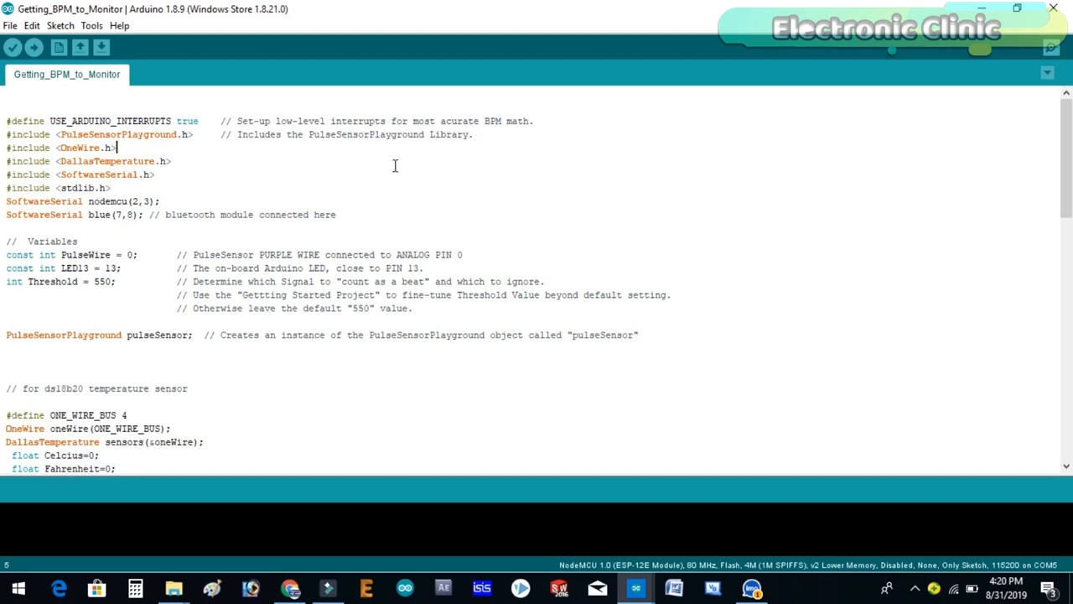
pyautogui.moveTo(217, 185)
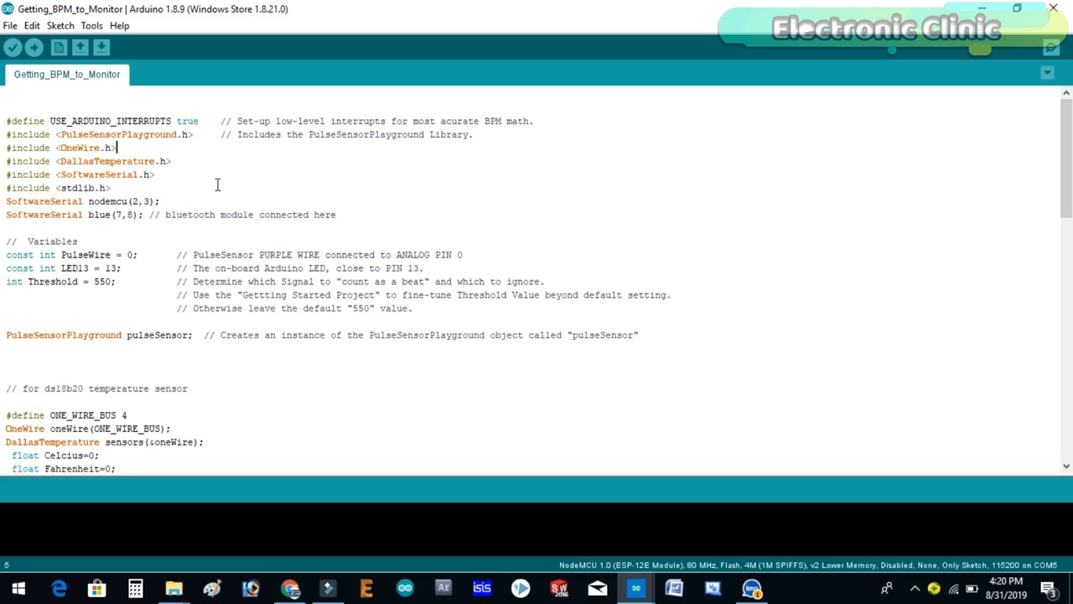
pyautogui.moveTo(264, 174)
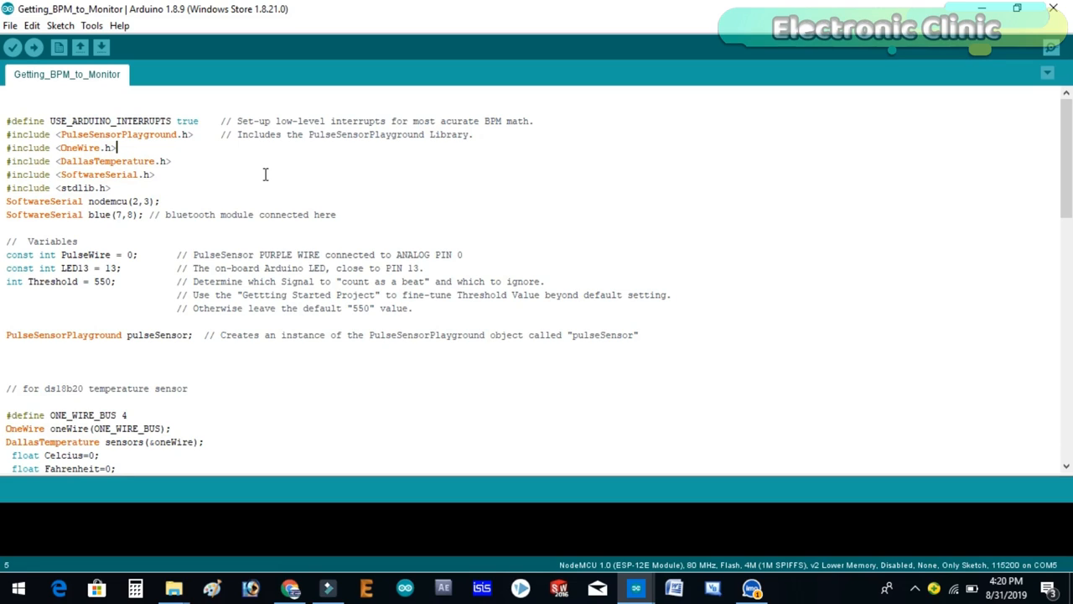
pyautogui.moveTo(245, 175)
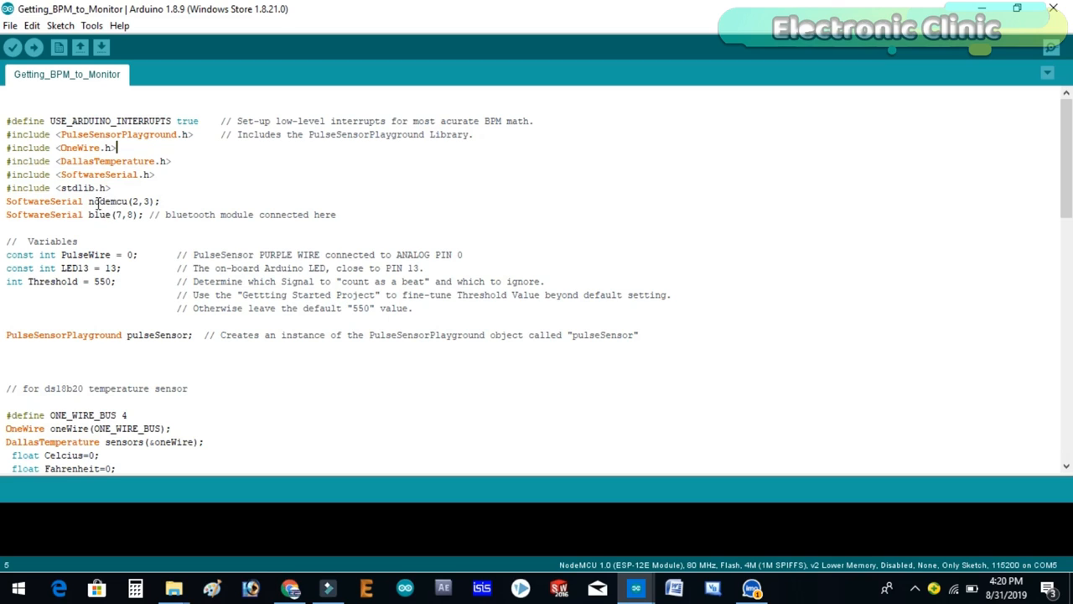
pyautogui.click(101, 214)
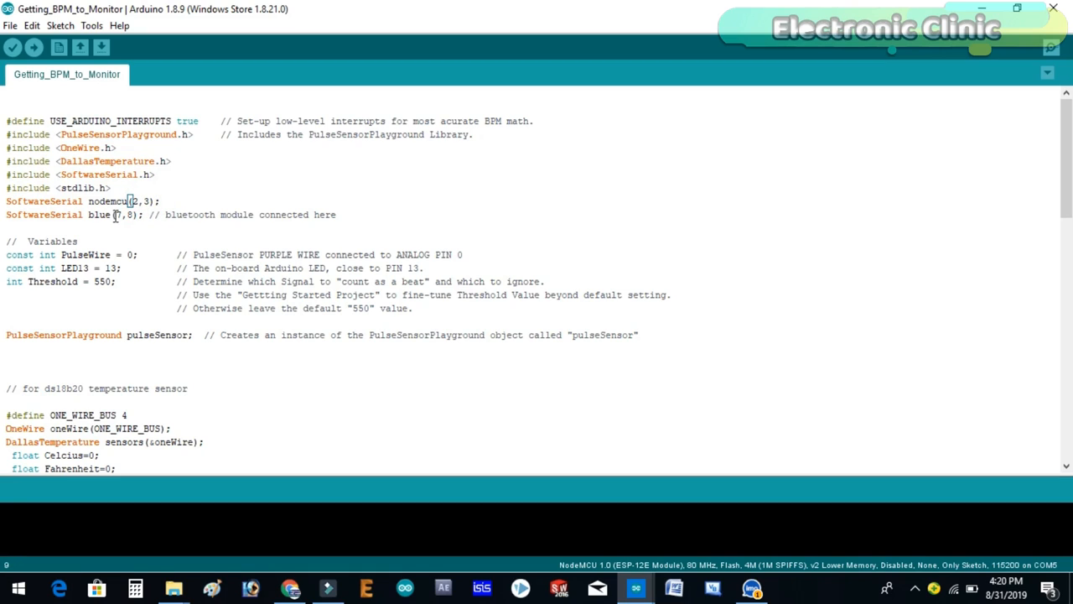
pyautogui.doubleClick(121, 215)
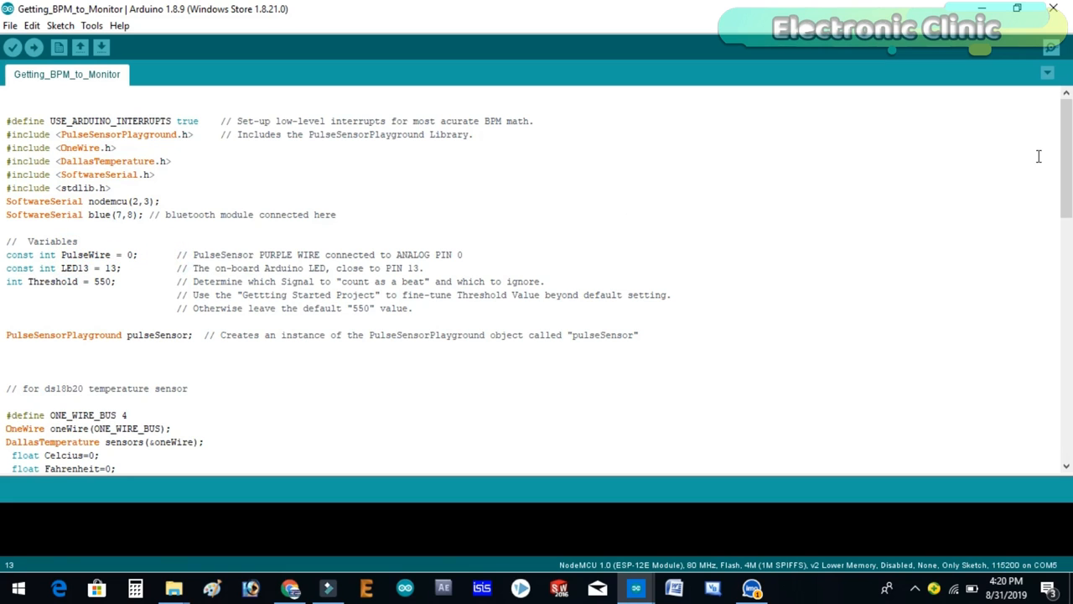
pyautogui.scroll(-3)
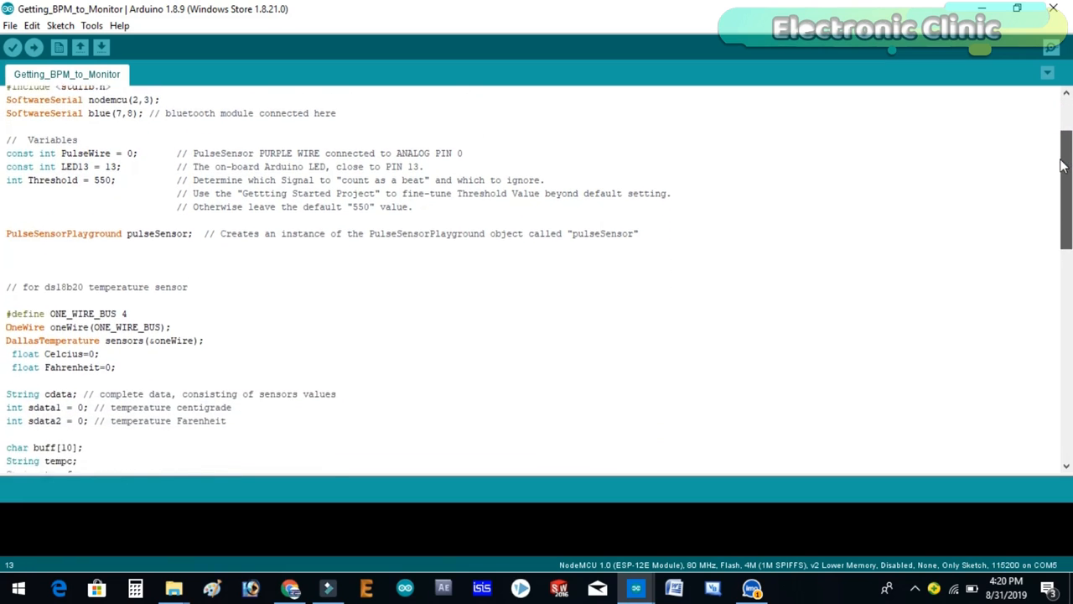
pyautogui.scroll(-3)
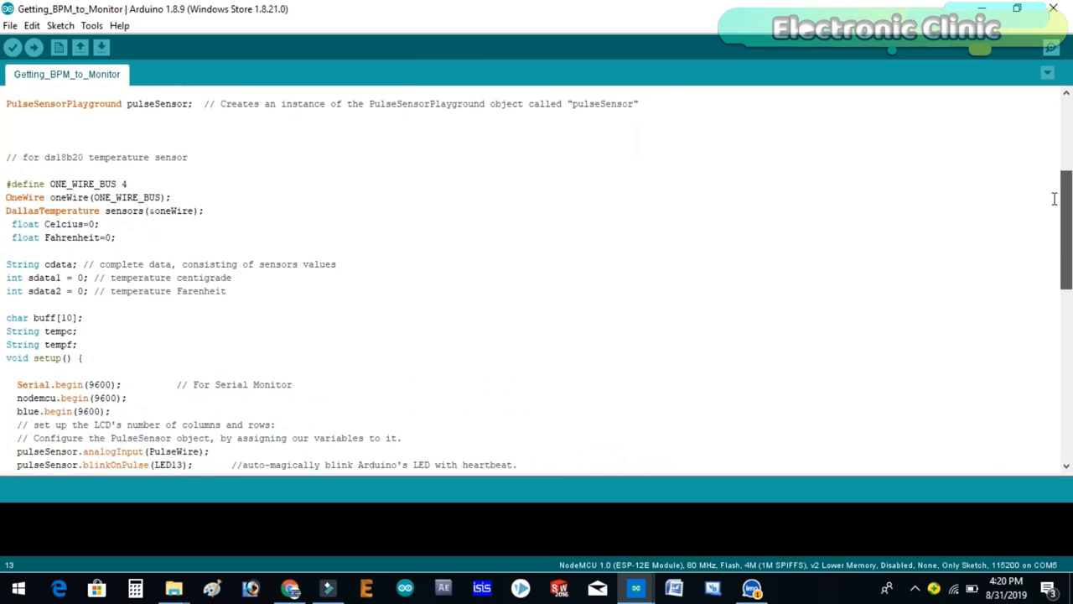
pyautogui.scroll(-3)
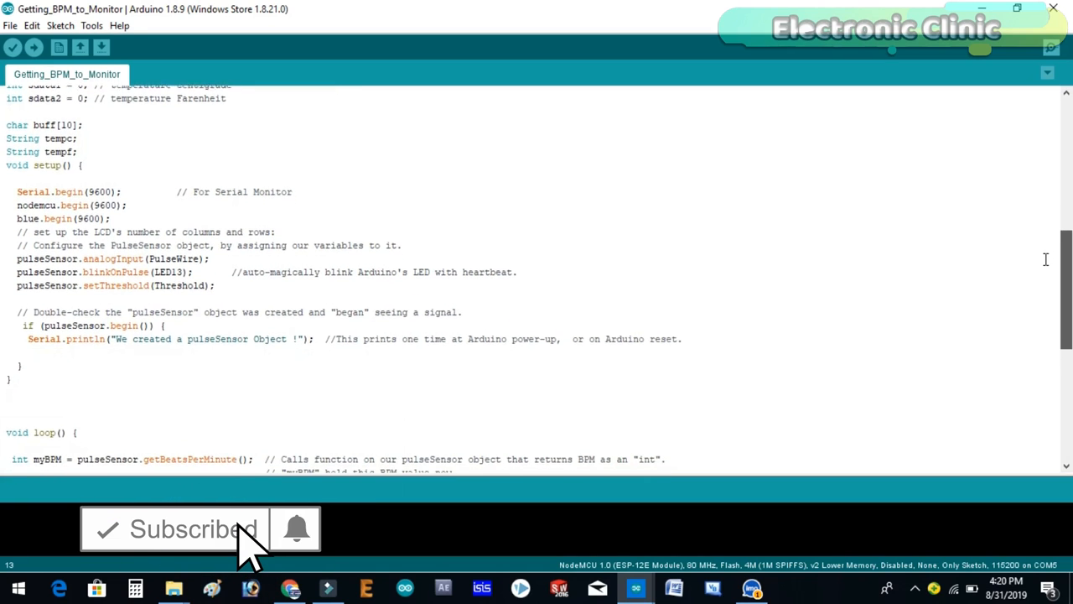
pyautogui.scroll(-3)
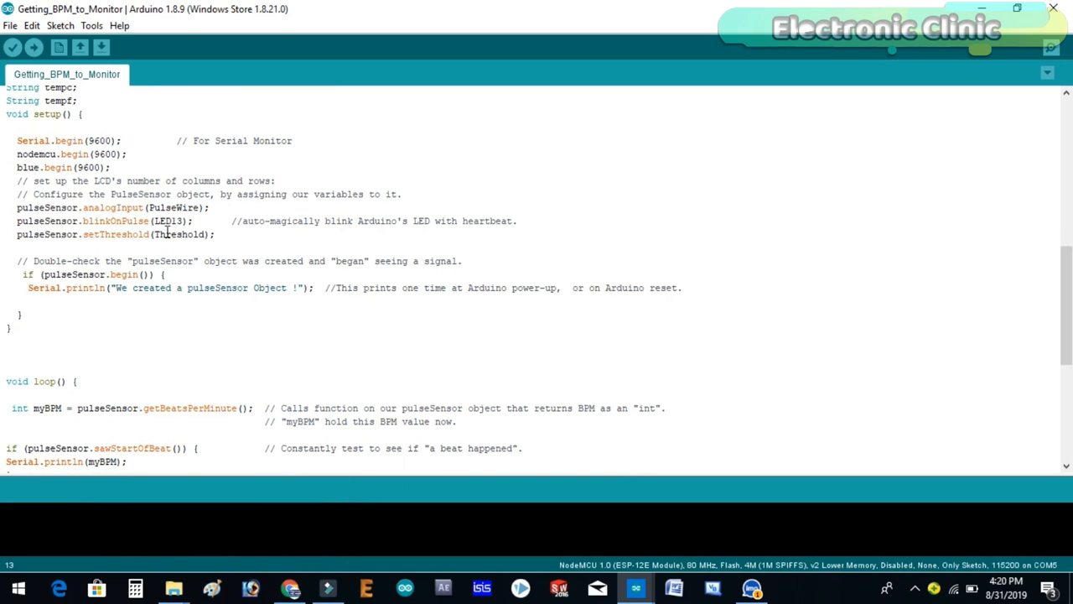
pyautogui.moveTo(718, 251)
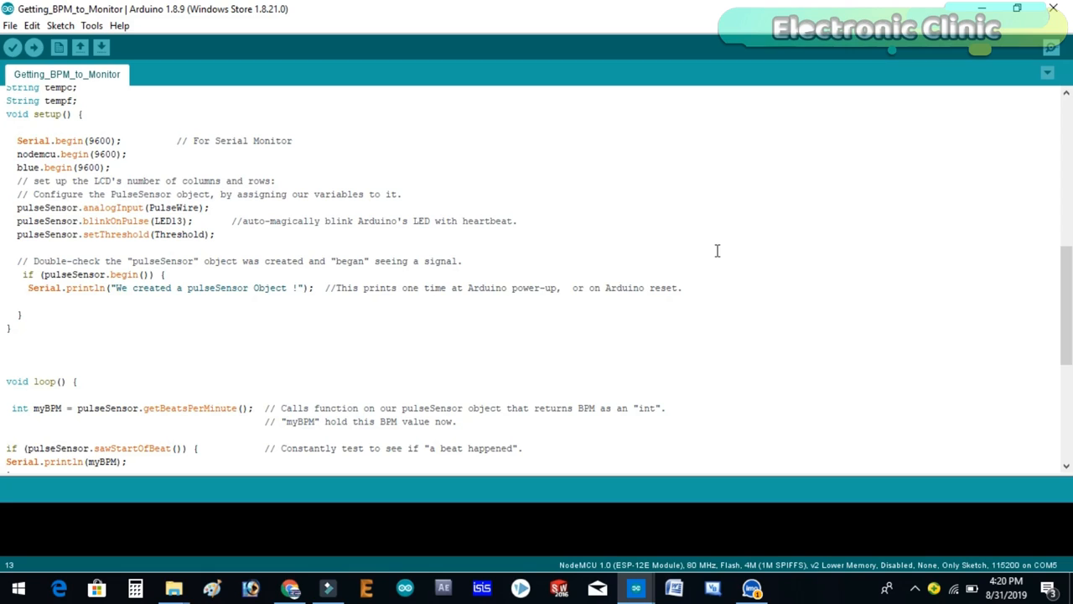
pyautogui.moveTo(421, 178)
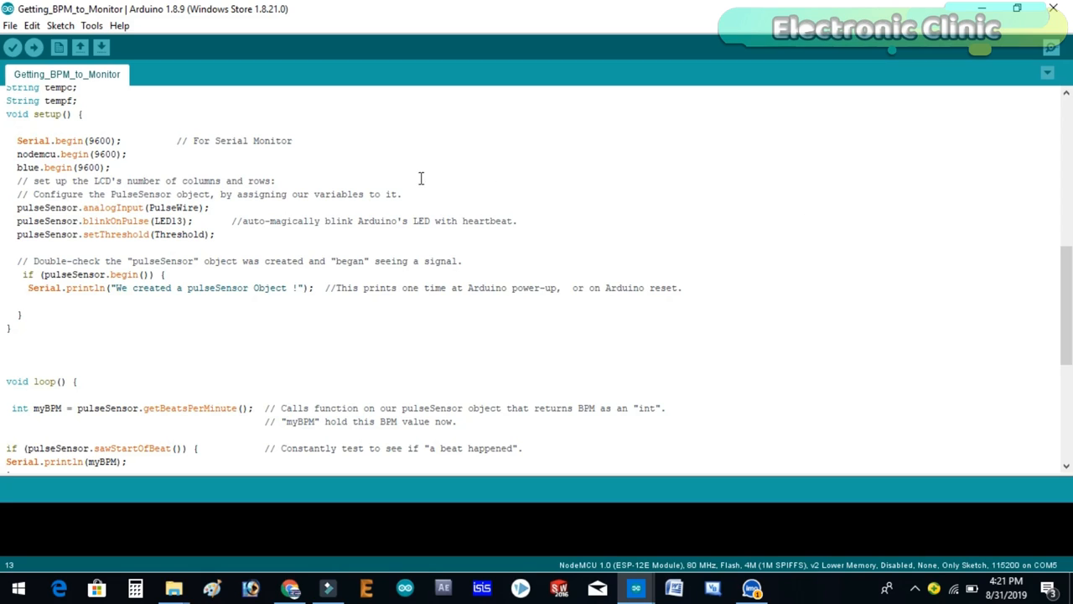
pyautogui.moveTo(65, 155); pyautogui.dragTo(125, 167)
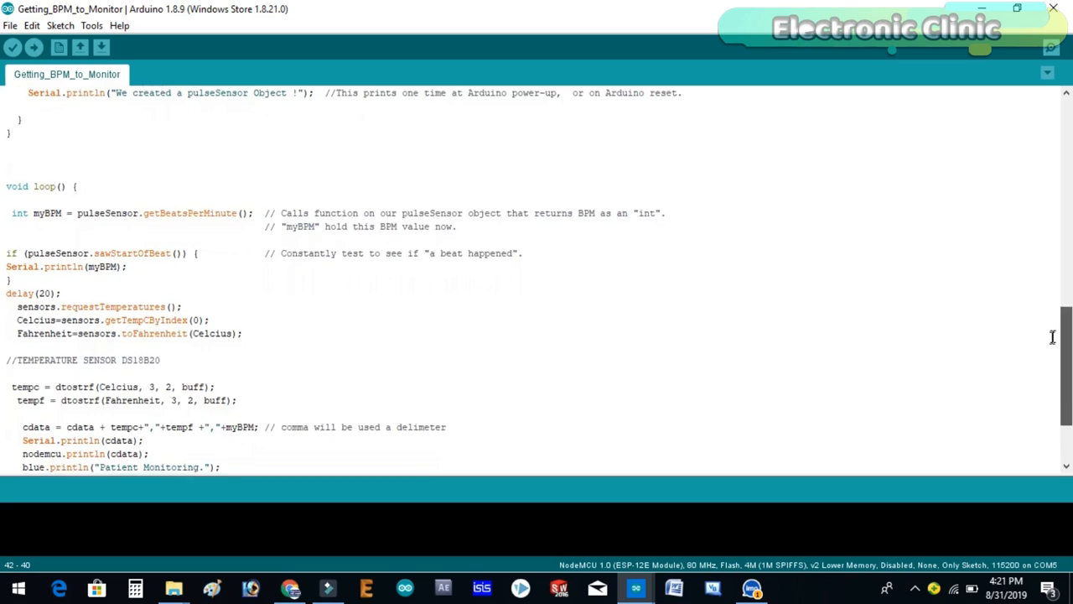
pyautogui.scroll(-3)
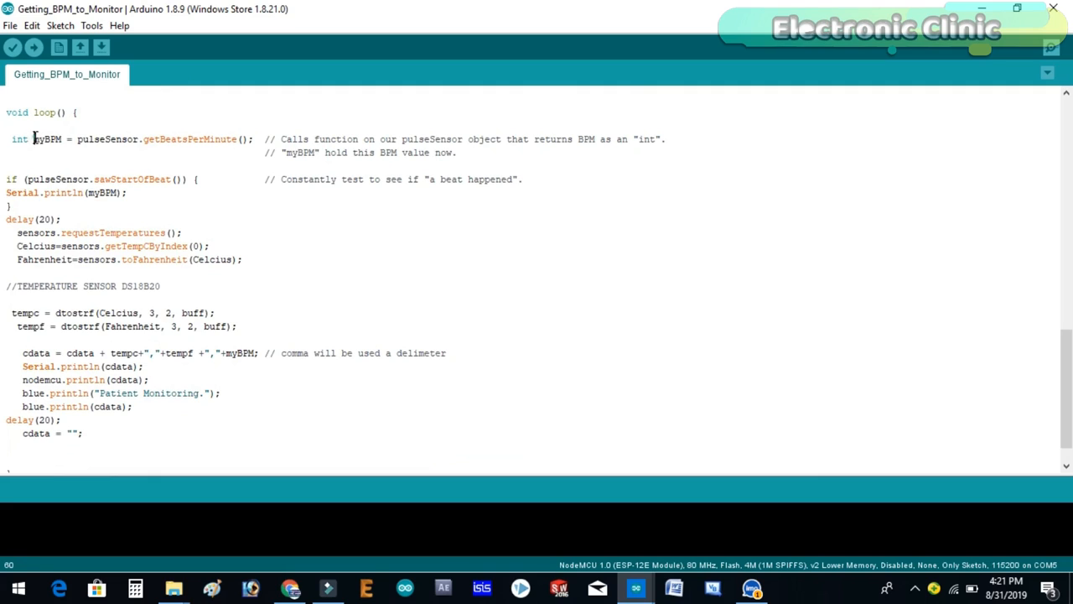
pyautogui.doubleClick(47, 139)
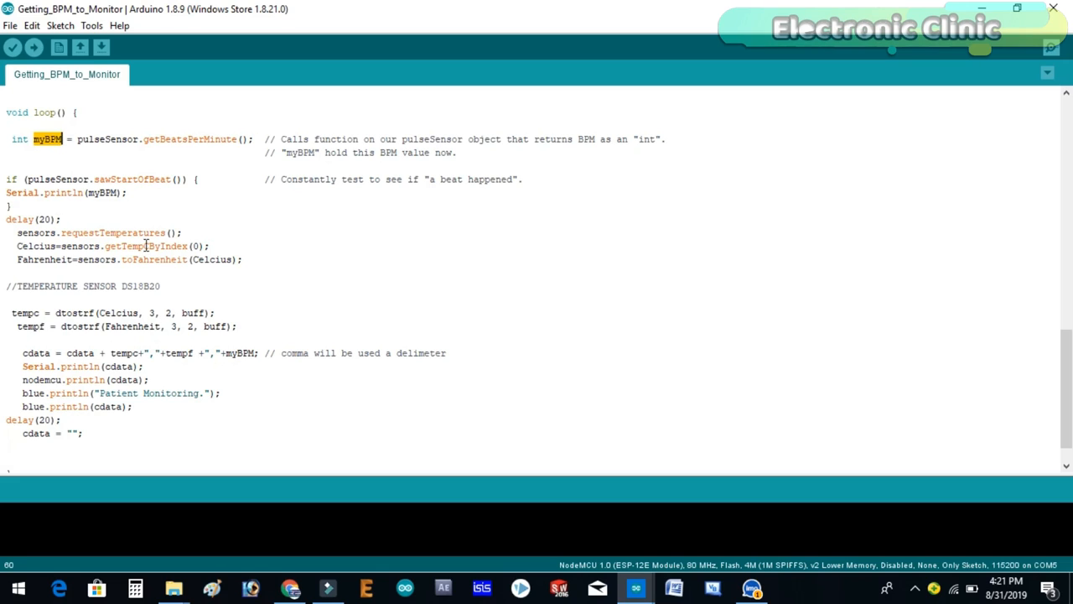
pyautogui.moveTo(17, 232); pyautogui.dragTo(151, 258)
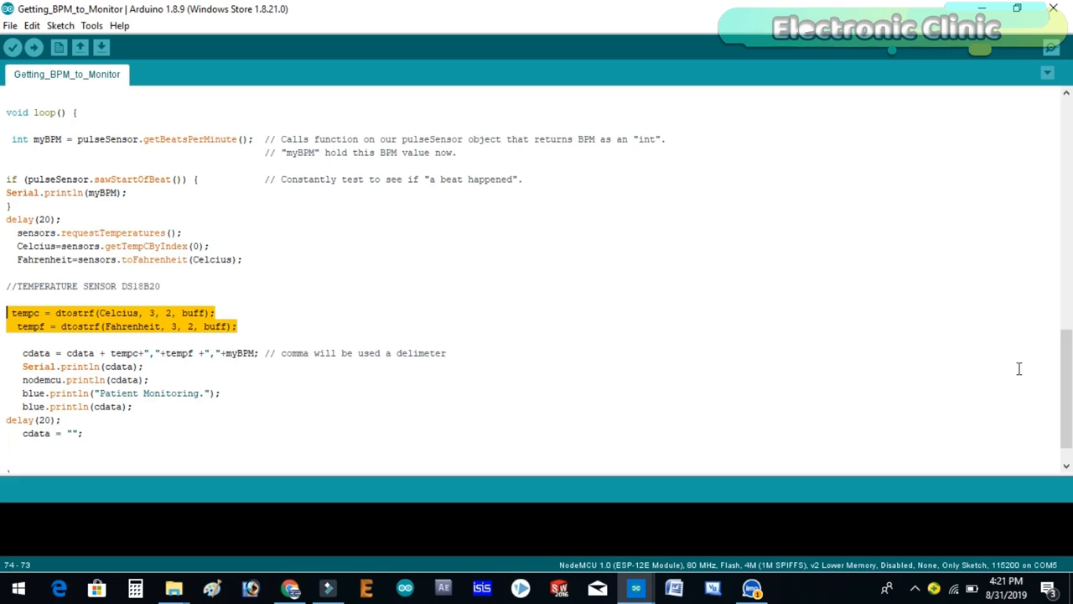
pyautogui.scroll(-3)
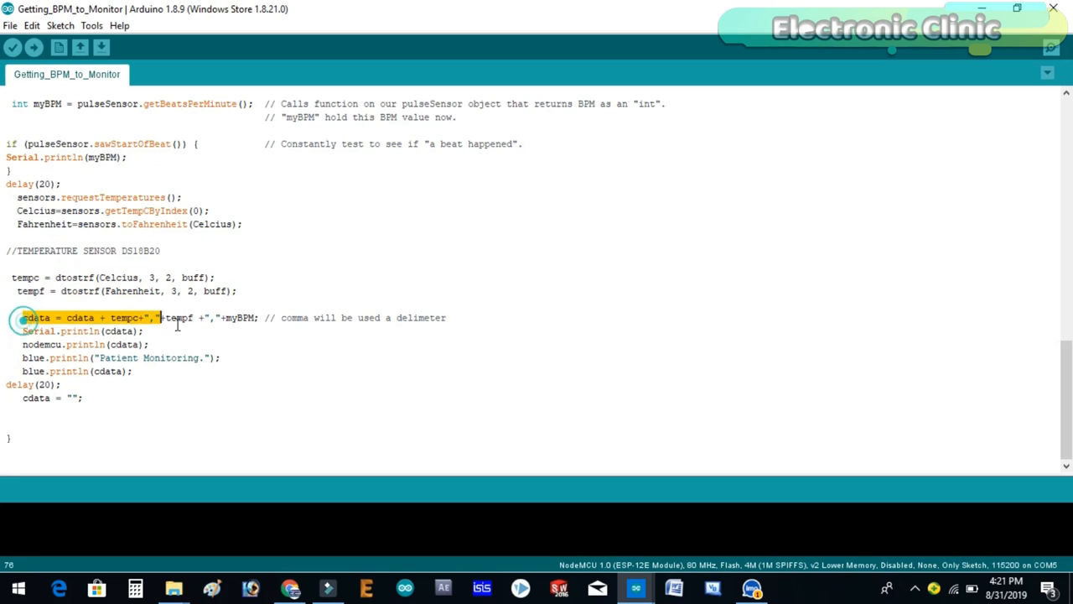
pyautogui.click(219, 317)
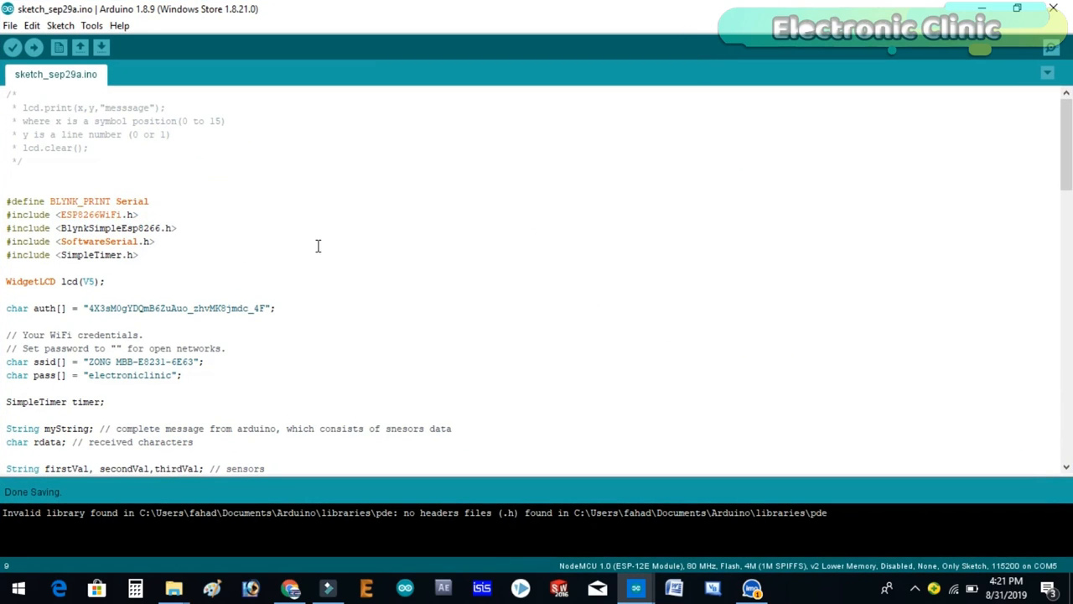
pyautogui.moveTo(781, 248)
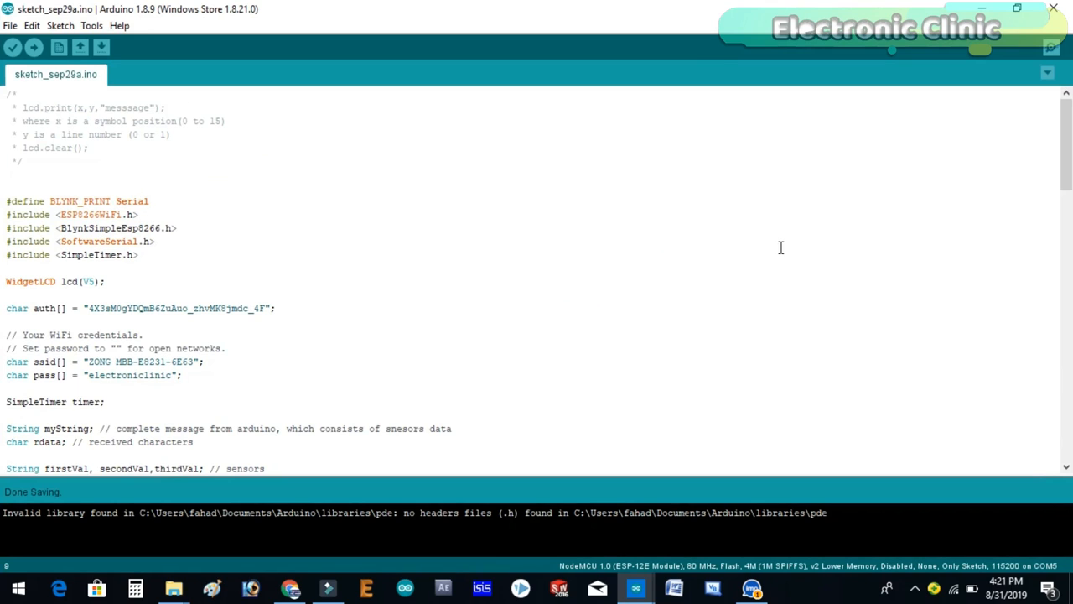
# Scroll through sketch_sep29a.ino's auth token and Wi-Fi declarations and point at lcd(V5)
pyautogui.scroll(-3)
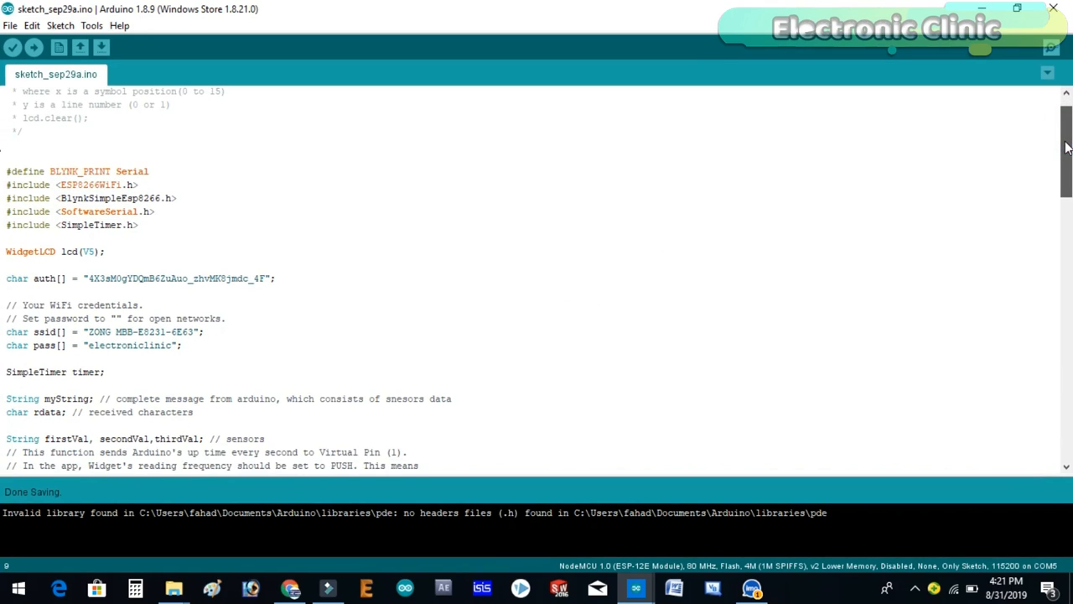
pyautogui.scroll(-3)
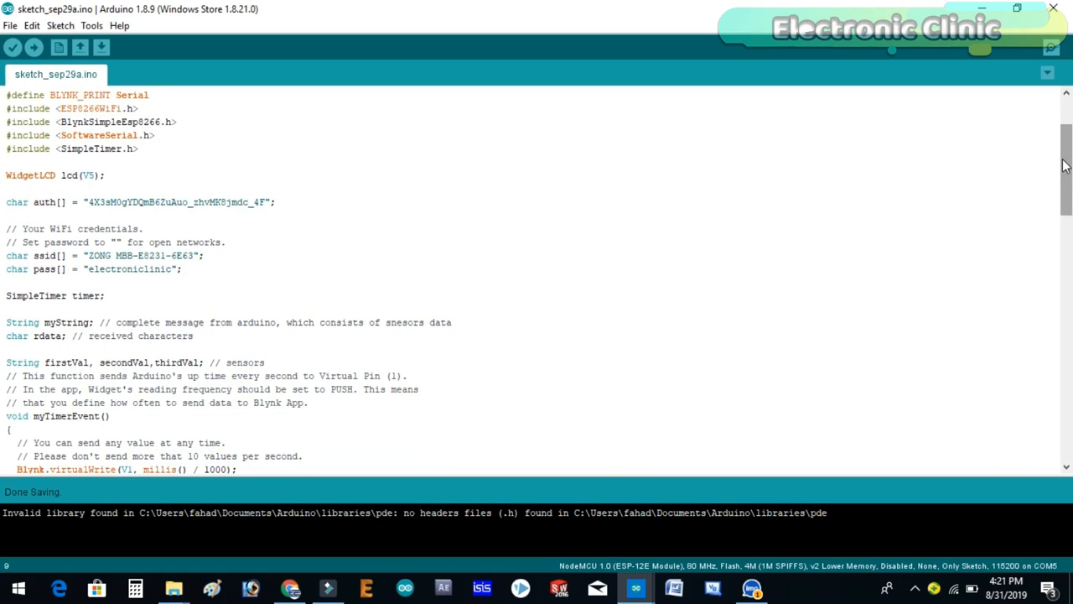
pyautogui.scroll(-3)
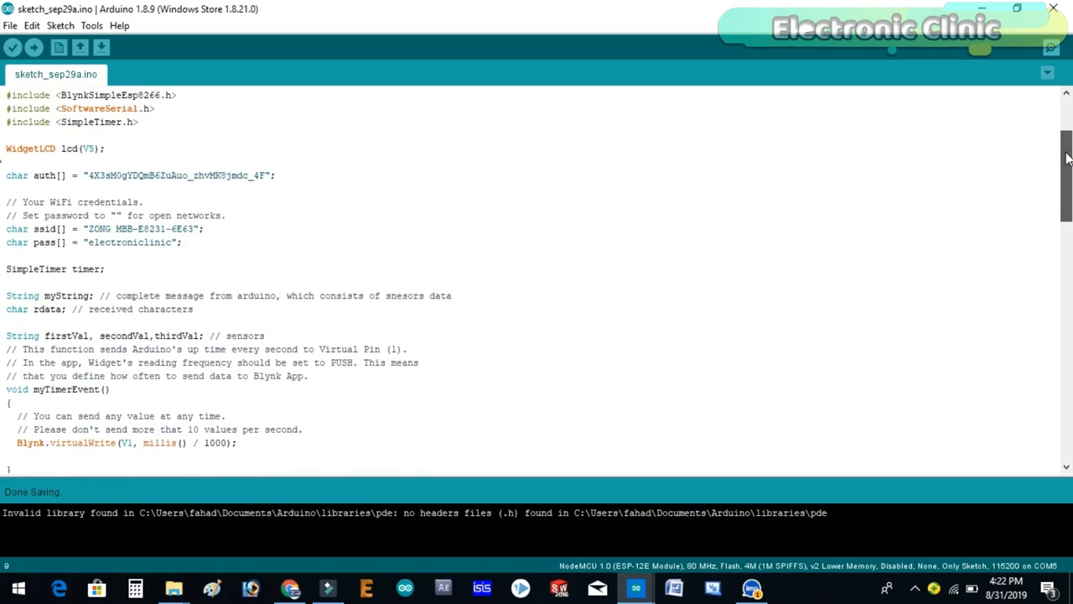
pyautogui.scroll(-3)
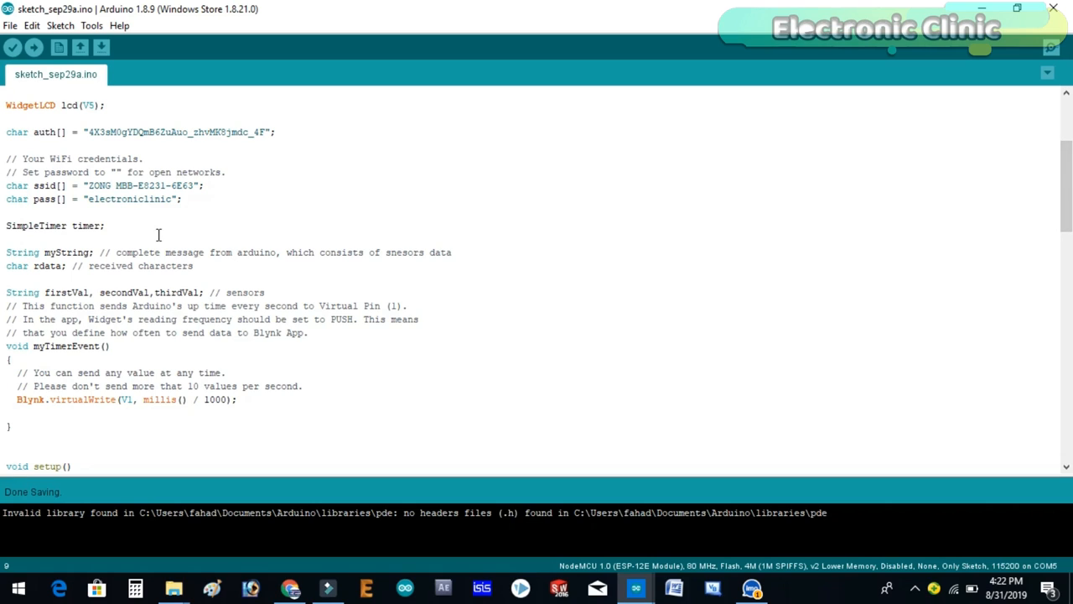
pyautogui.moveTo(320, 220)
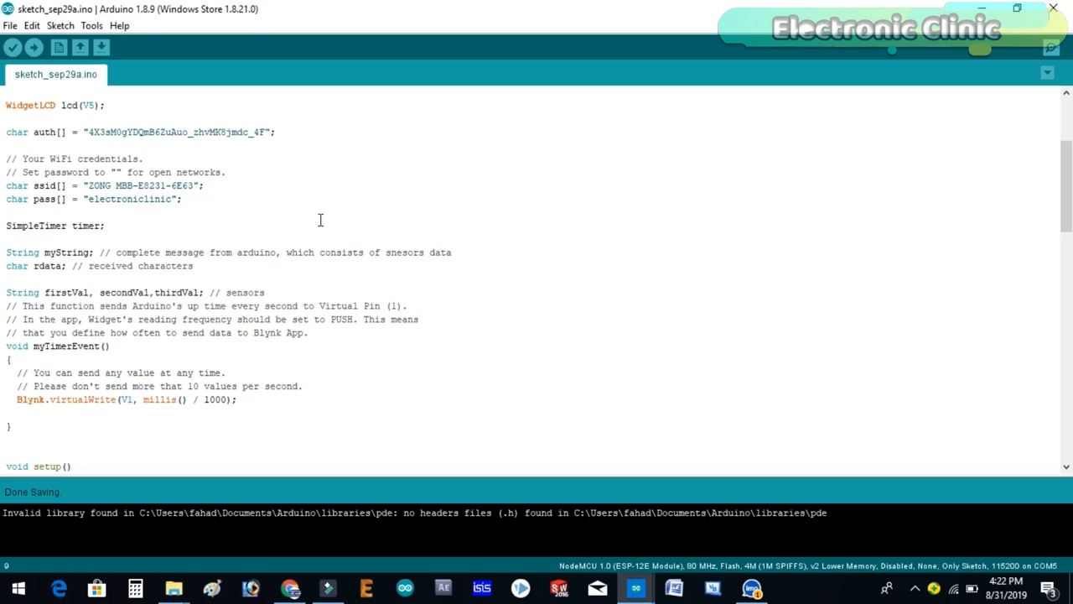
pyautogui.moveTo(302, 211)
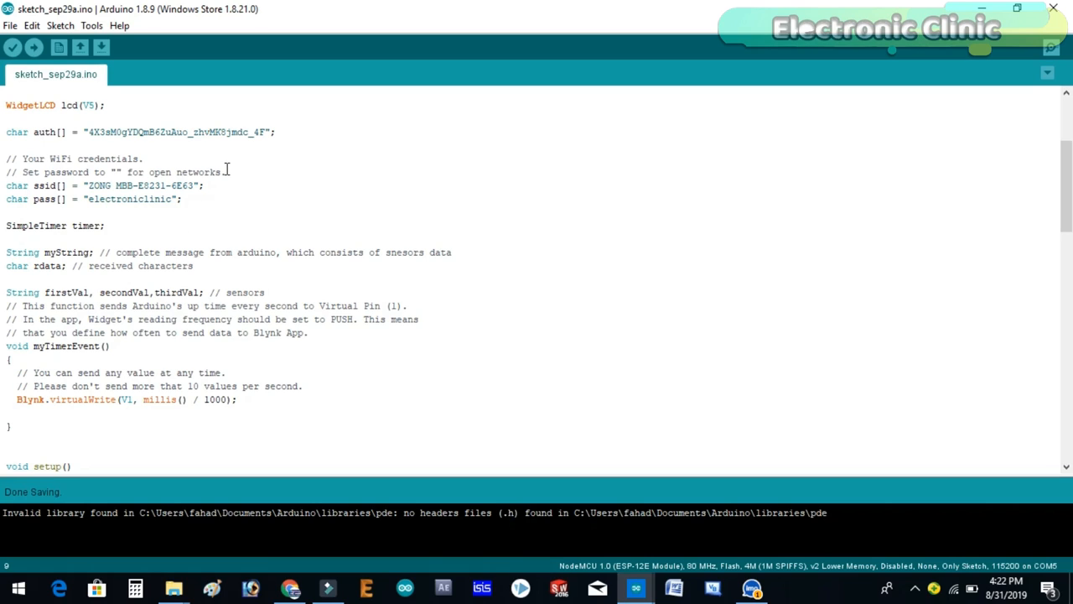
pyautogui.moveTo(230, 218)
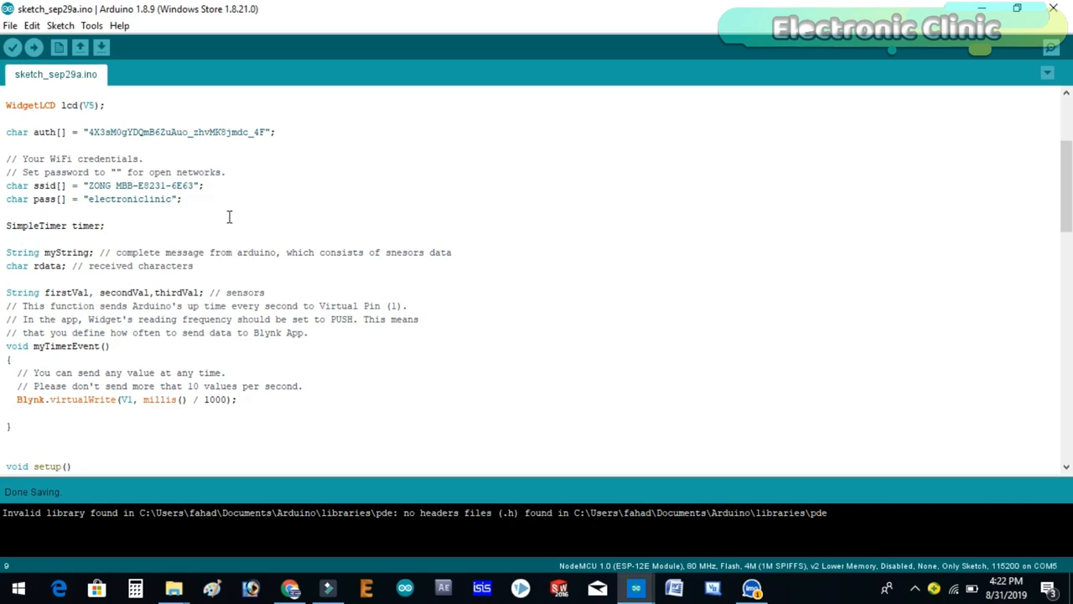
pyautogui.moveTo(255, 180)
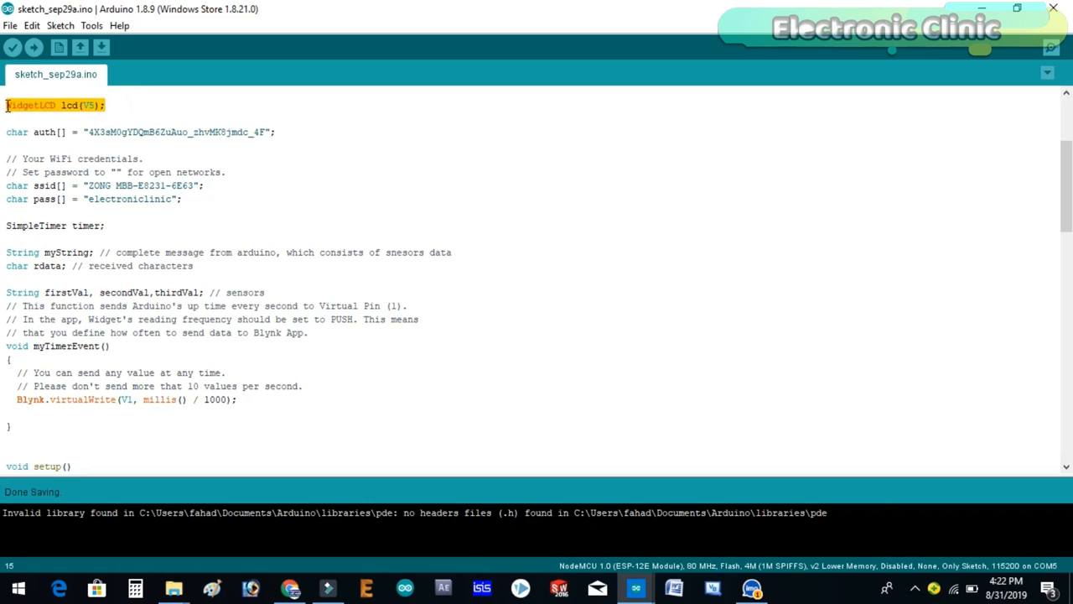
pyautogui.click(91, 104)
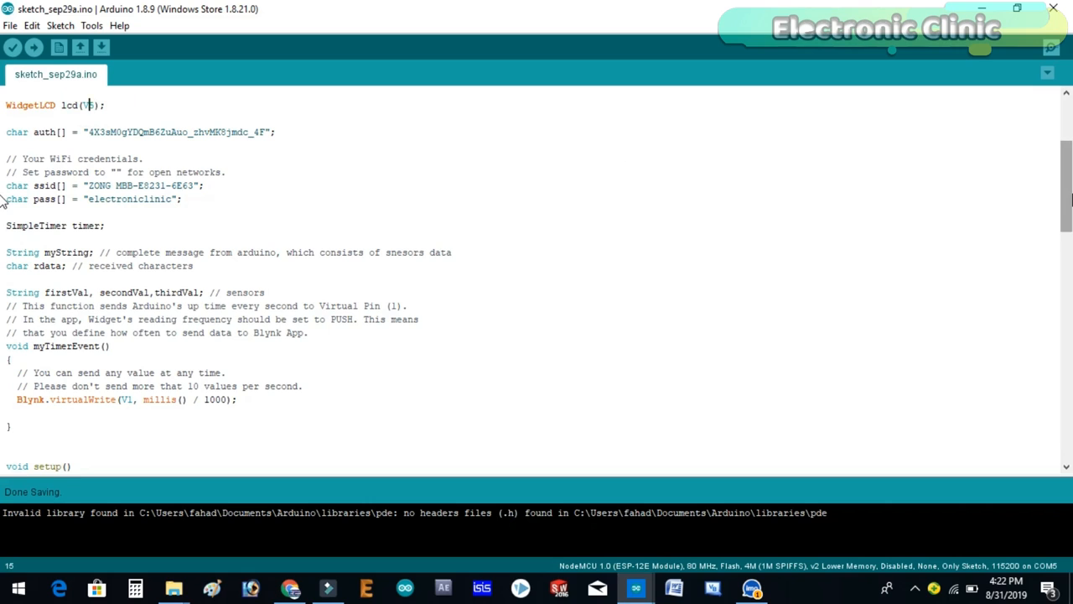
pyautogui.scroll(-3)
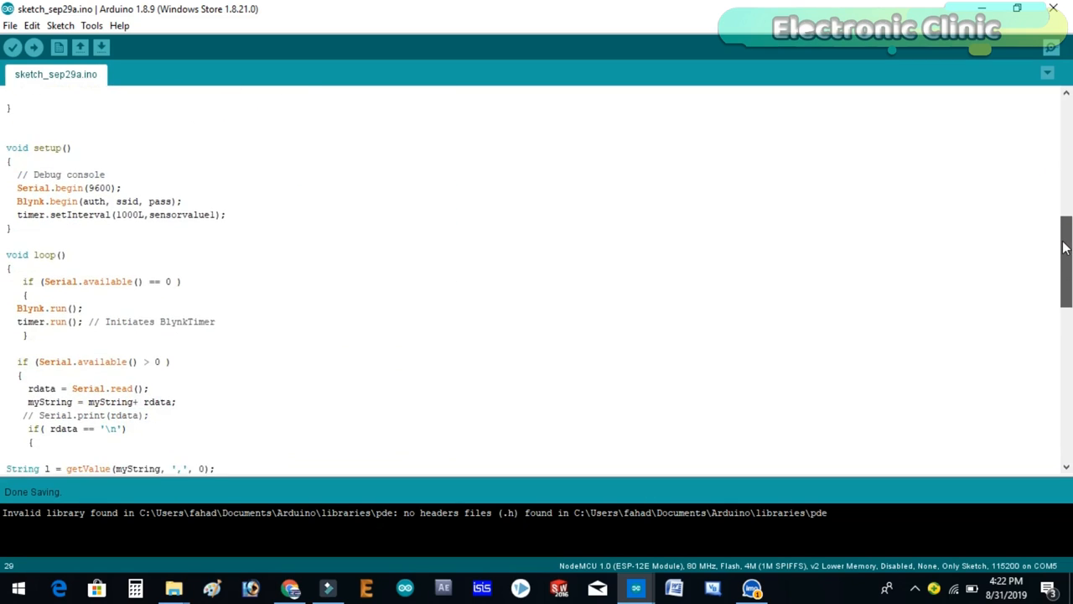
pyautogui.scroll(-3)
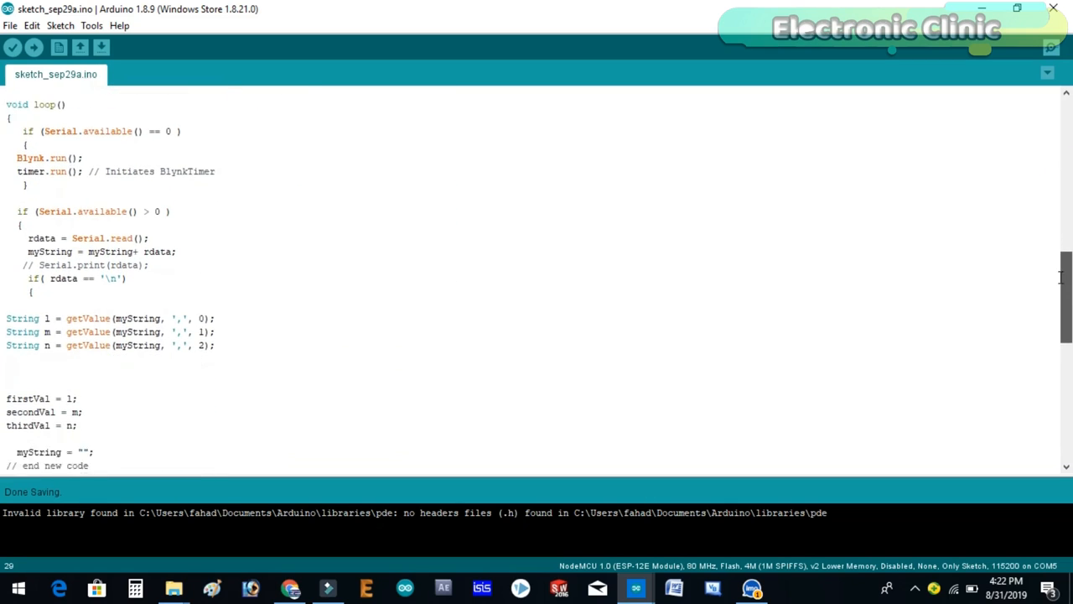
pyautogui.scroll(-3)
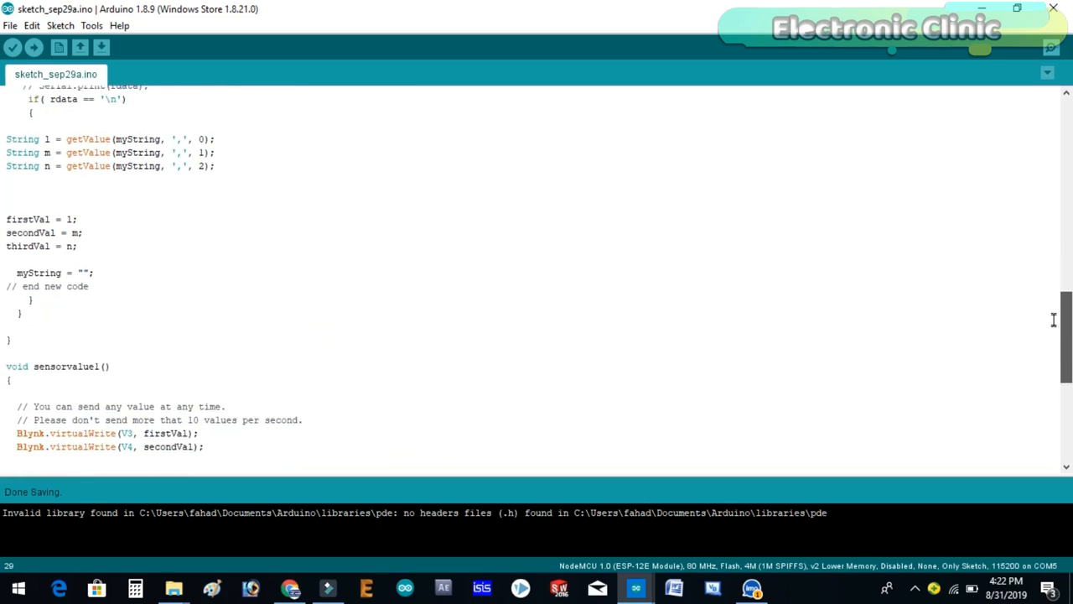
pyautogui.scroll(-3)
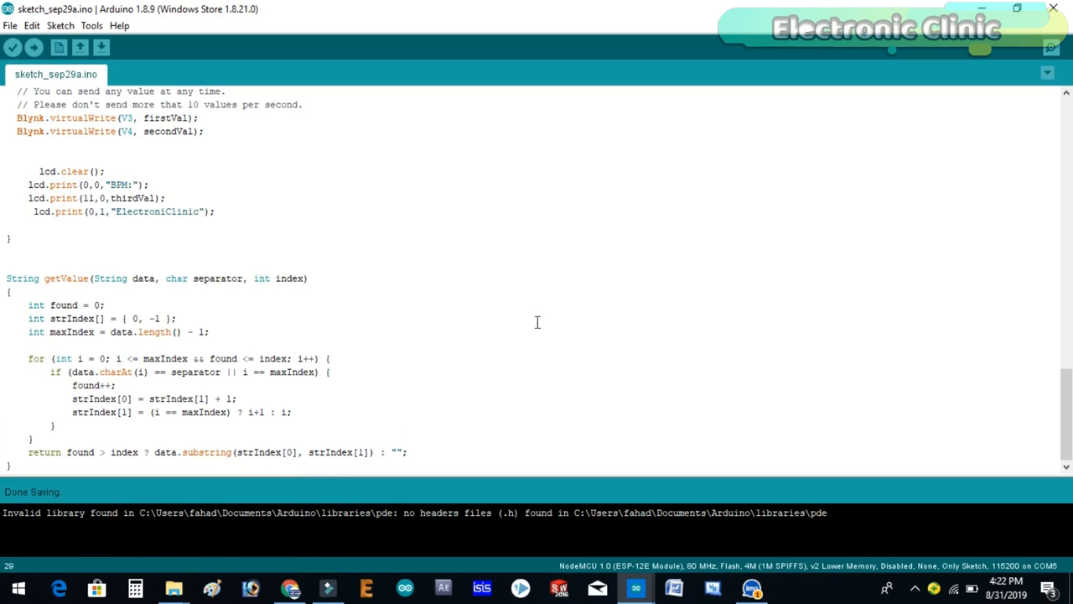
pyautogui.moveTo(416, 345)
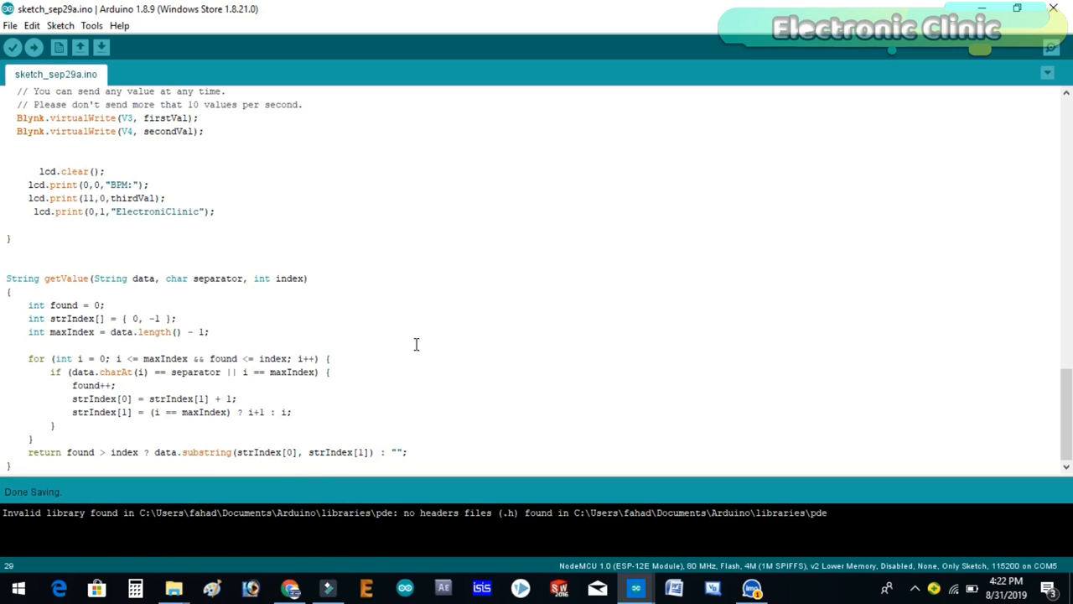
pyautogui.moveTo(622, 285)
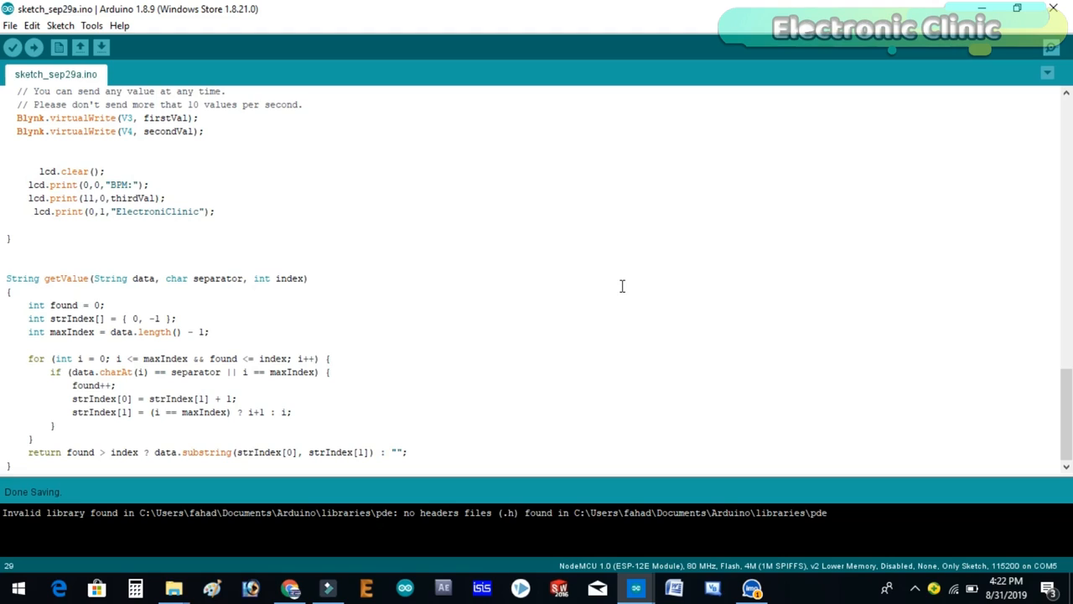
pyautogui.moveTo(763, 24)
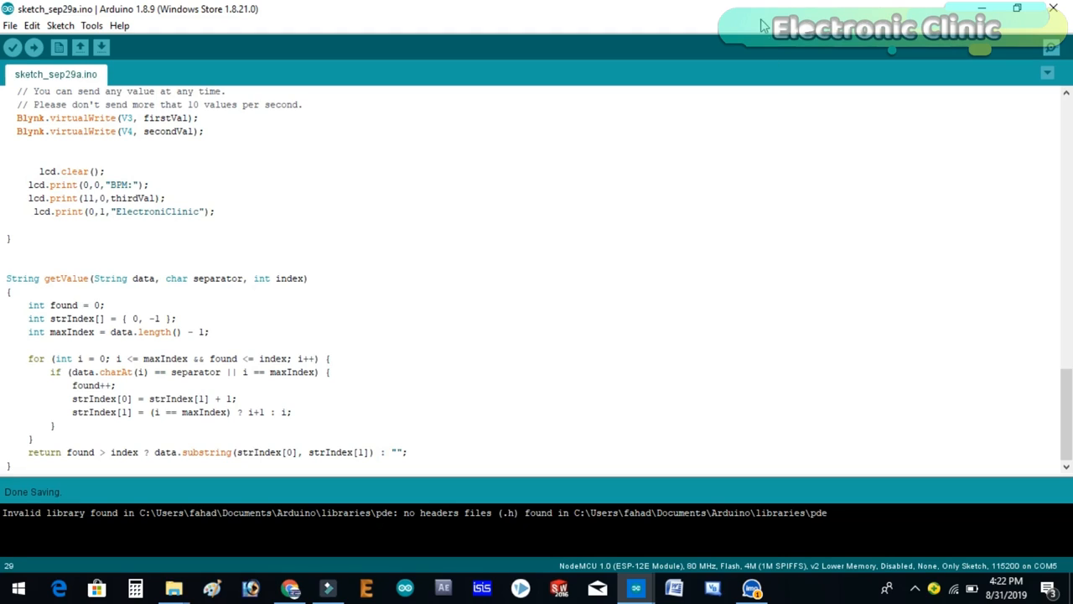